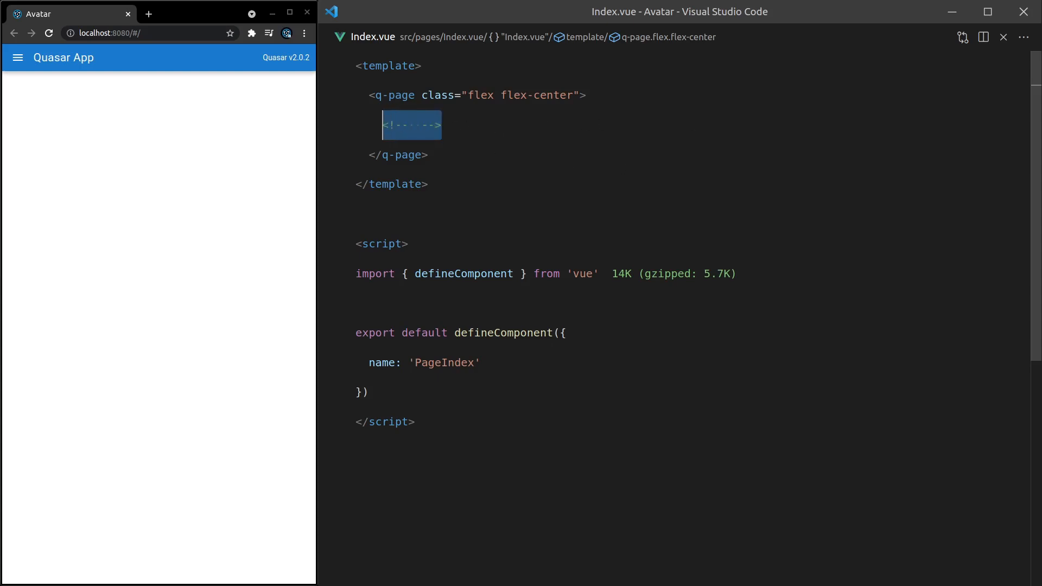
Step: Replace the placeholder comment in q-page with <q-avatar color="blue" /> and save
key("Delete")
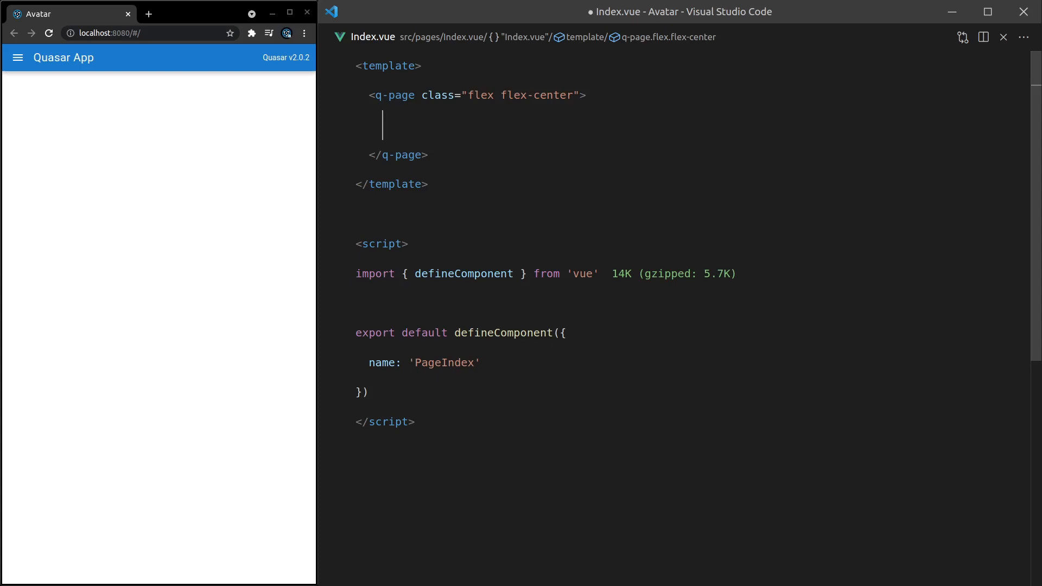
type("<q-avatar/>")
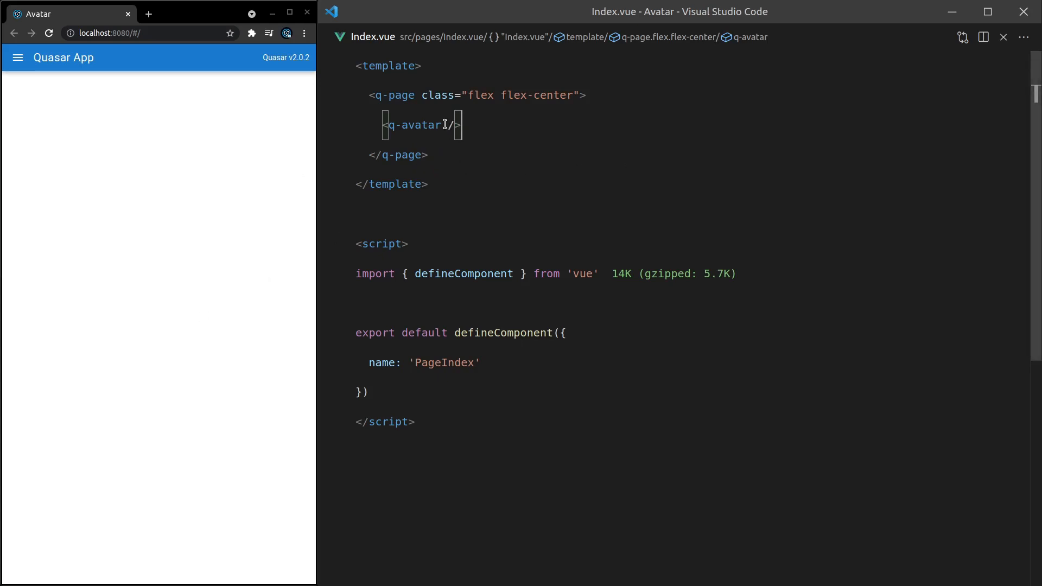
type("c")
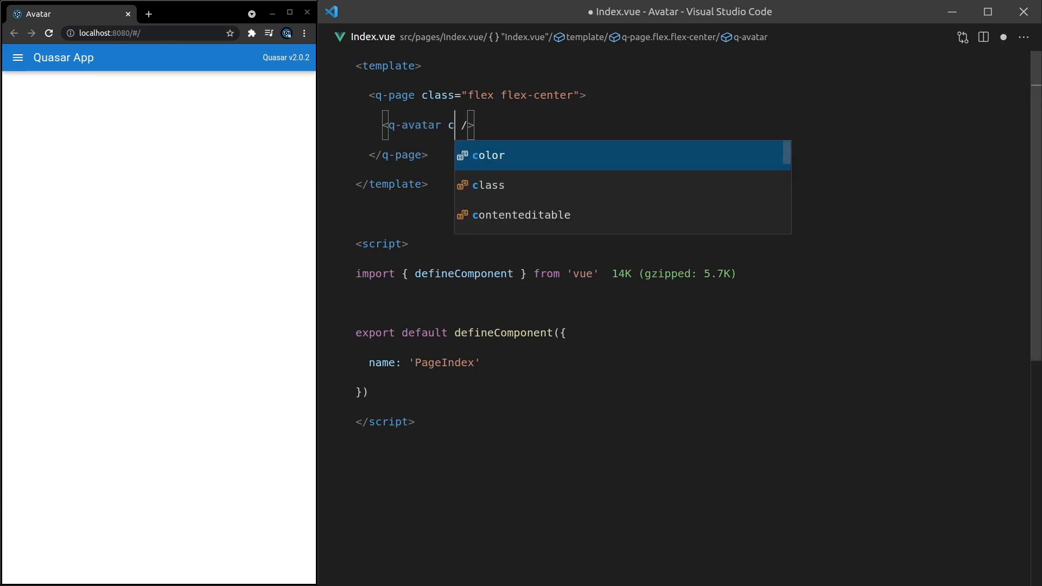
type("olor=\"blue\"")
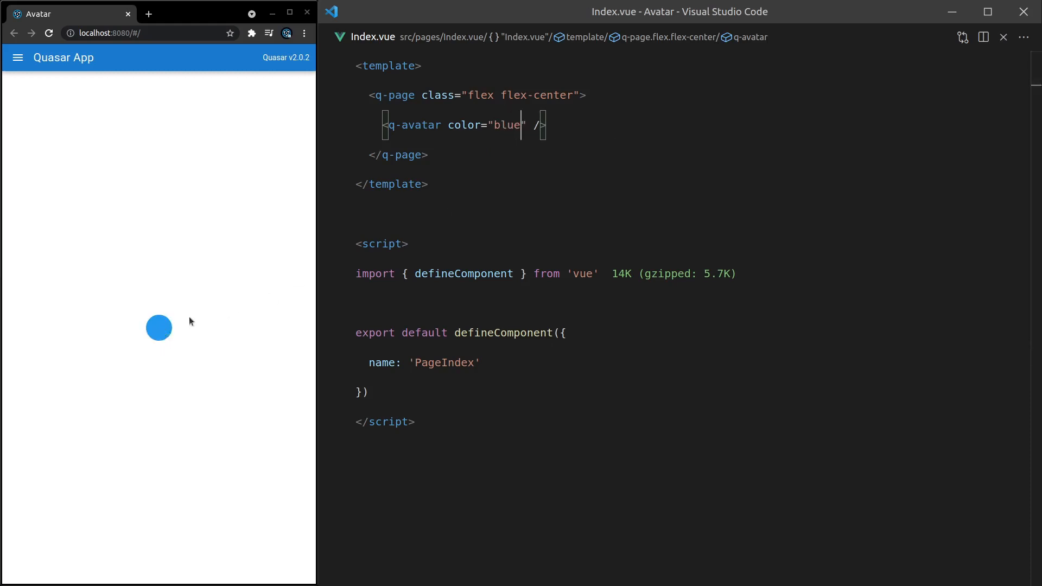
Step: Add an icon="person" attribute right after the q-avatar tag name
double_click(413, 125)
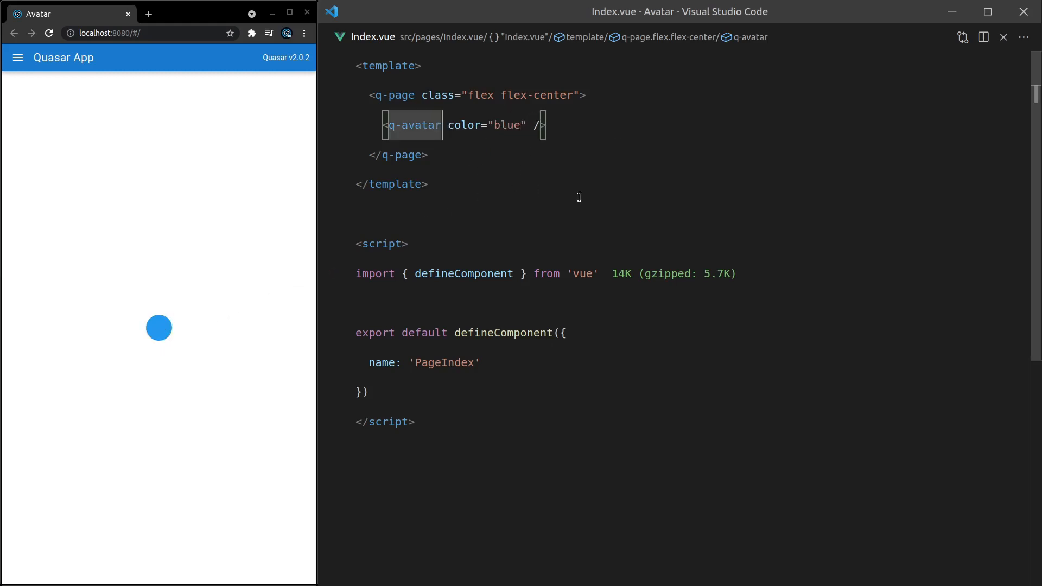
type("icon=\"\"")
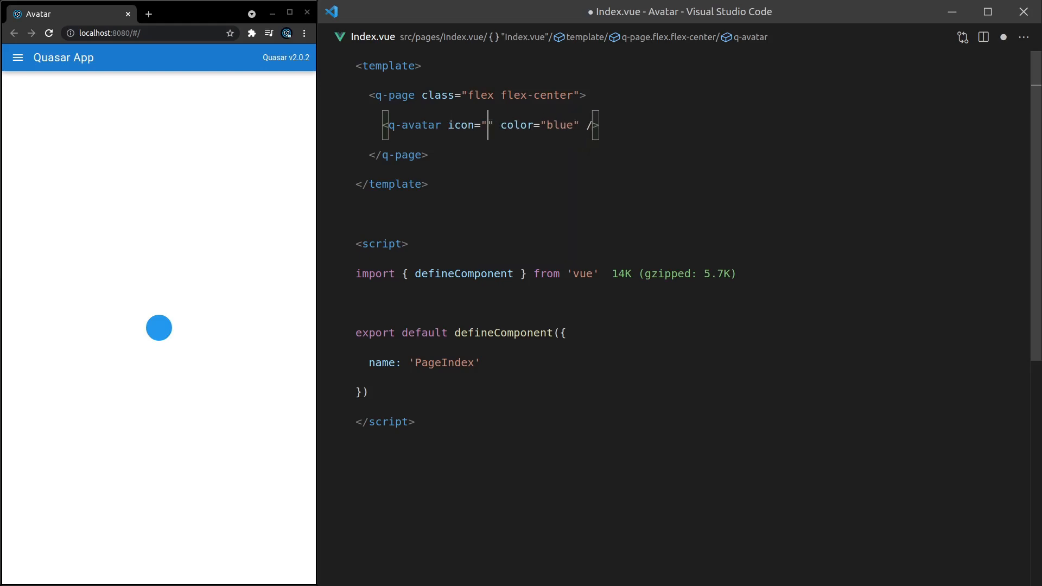
type("person\"")
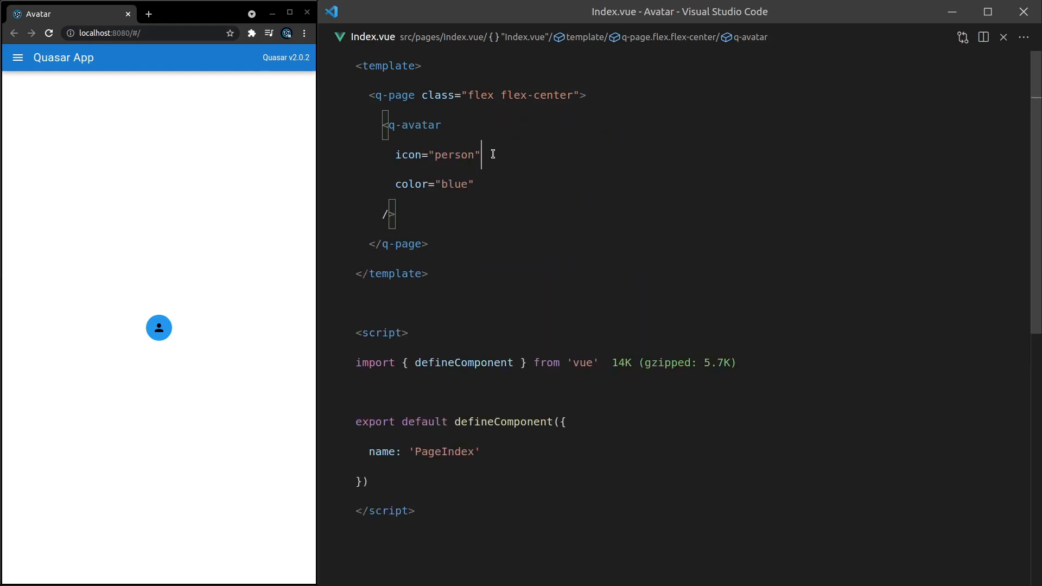
Step: Add text-color="blue-7" (first tried white) and change the background color to blue-2
key("Enter")
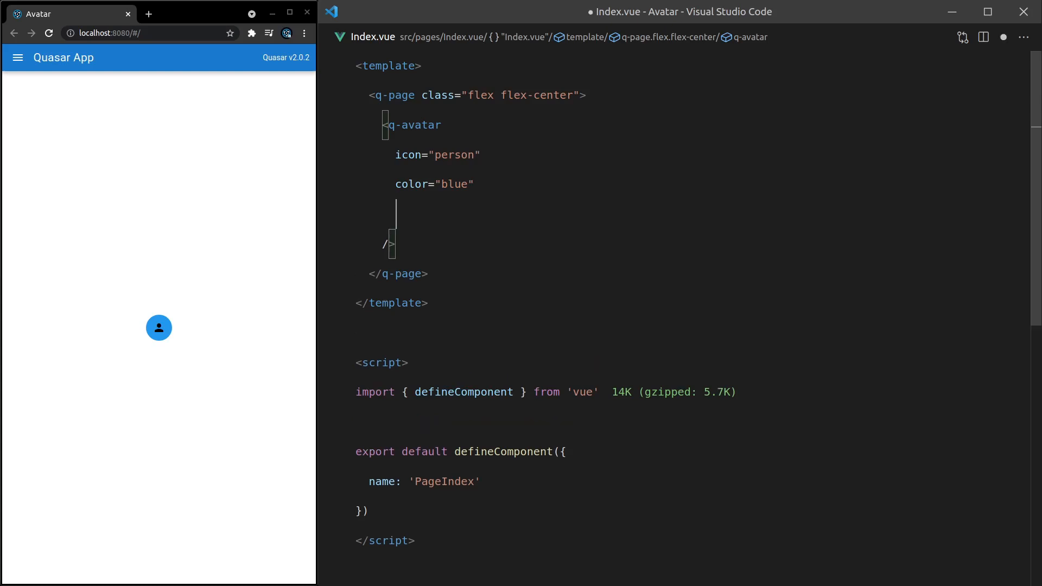
type("text-color")
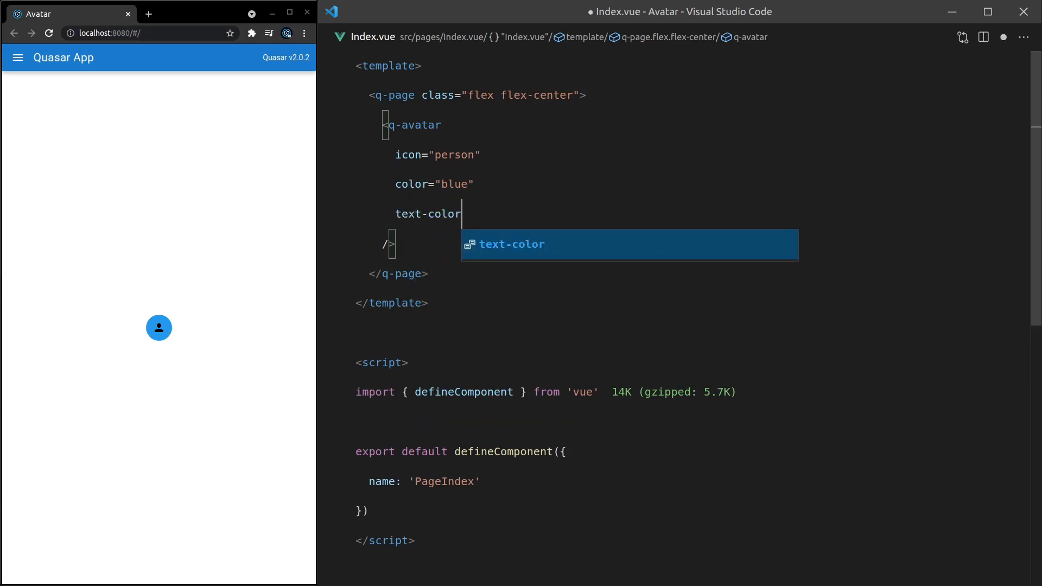
type("=\"white\"")
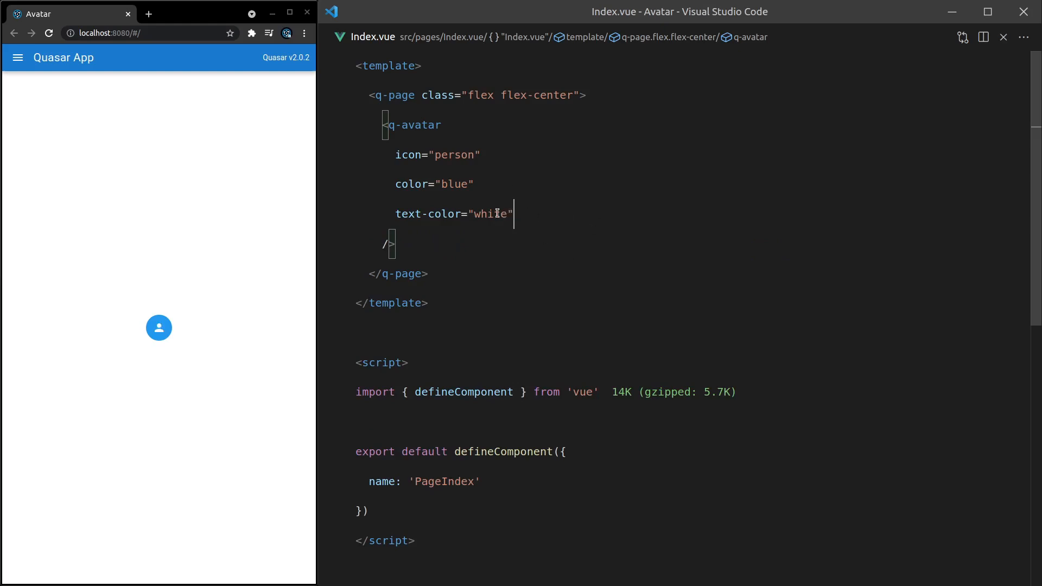
type("blue")
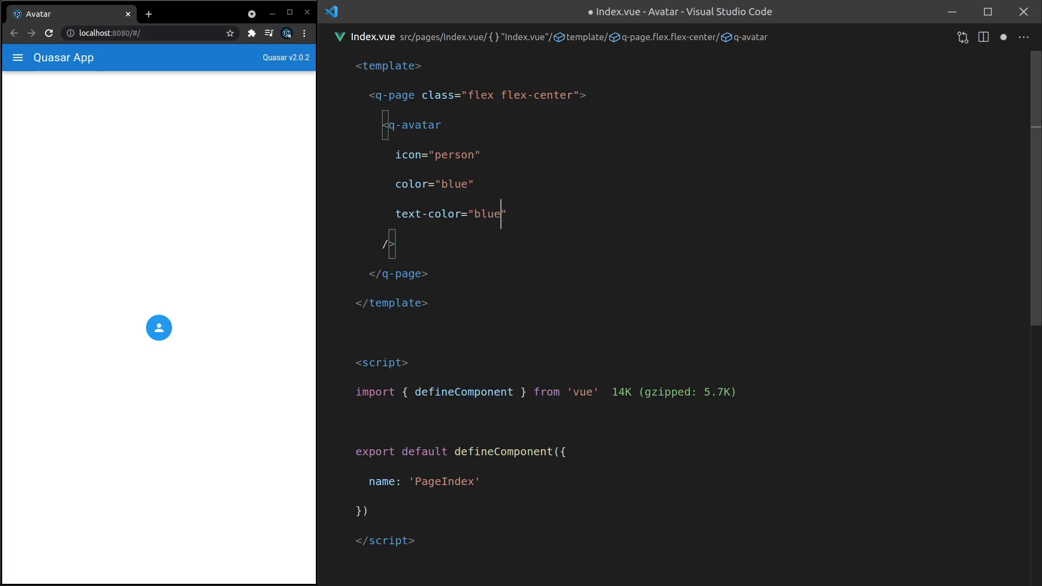
type("-7")
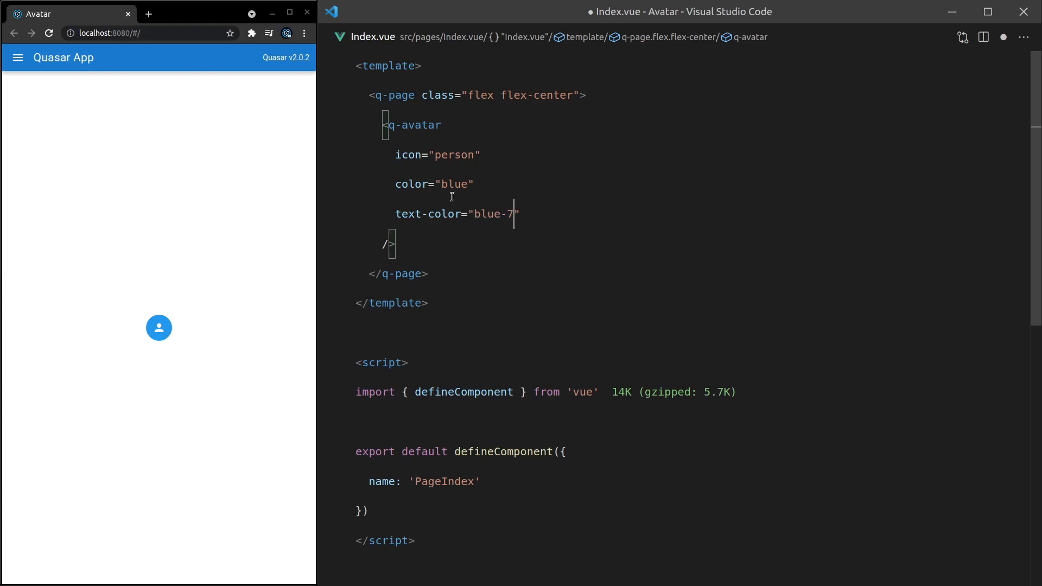
double_click(453, 183)
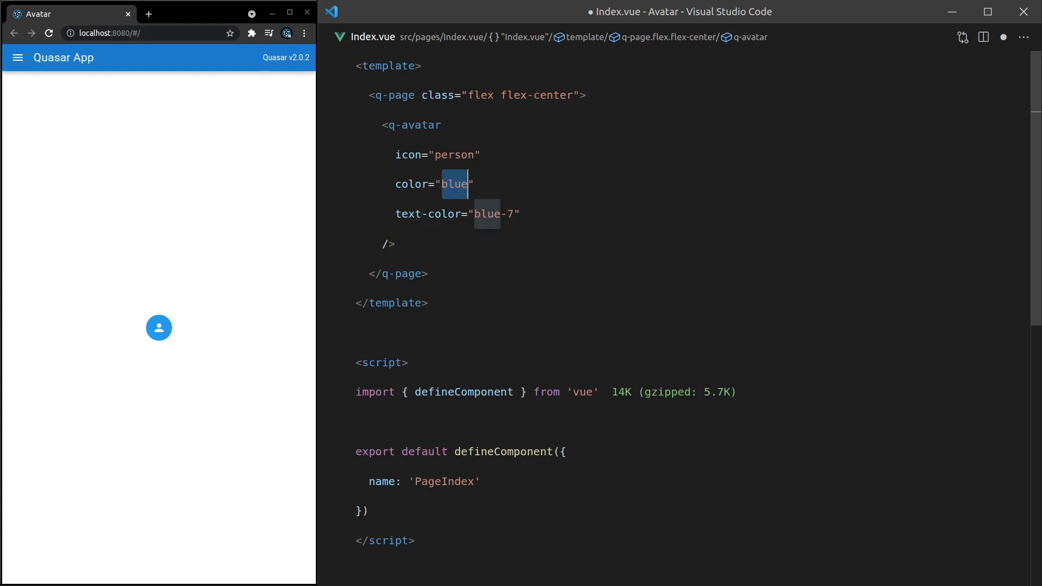
type("blue-2")
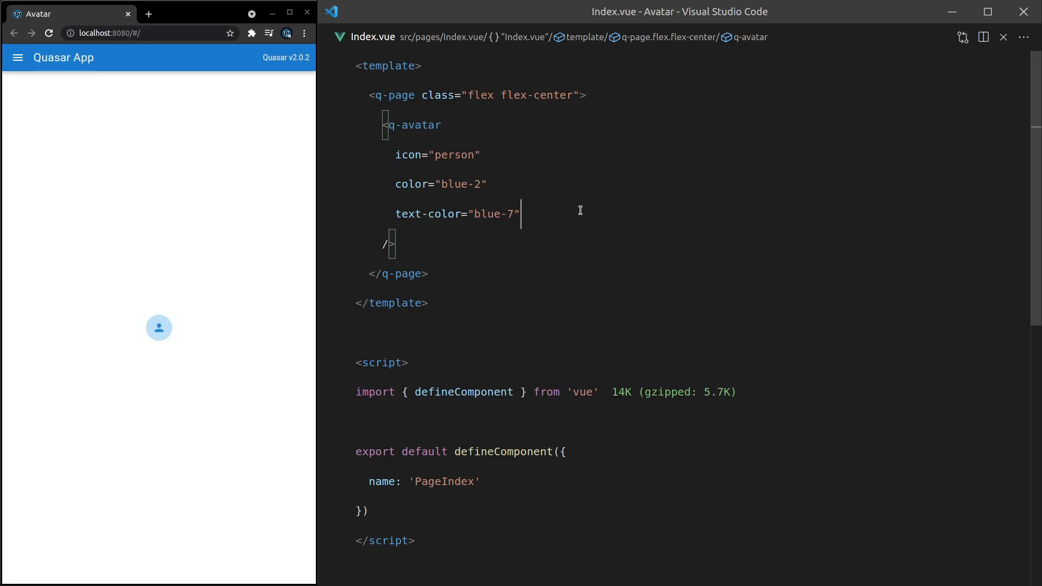
Step: Try font-size 1.4em then 12px on the avatar, then remove the font-size and icon lines
type("font-")
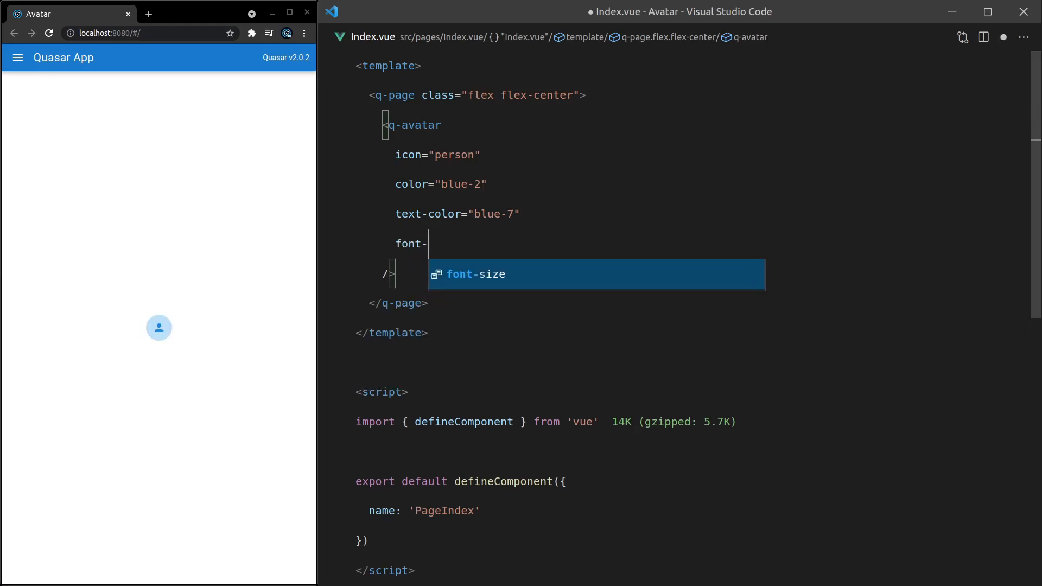
key("Tab")
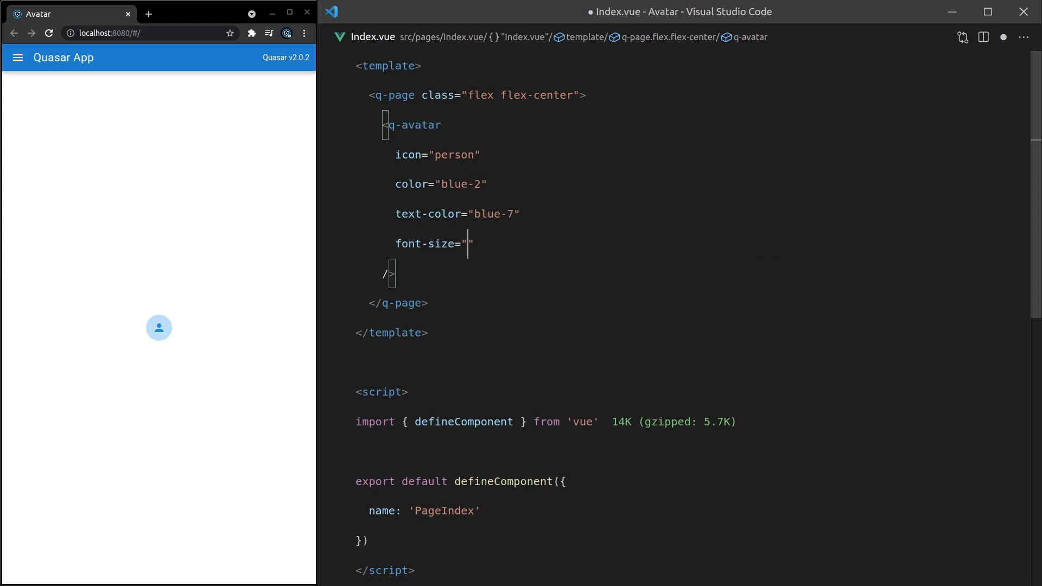
type("1.4em")
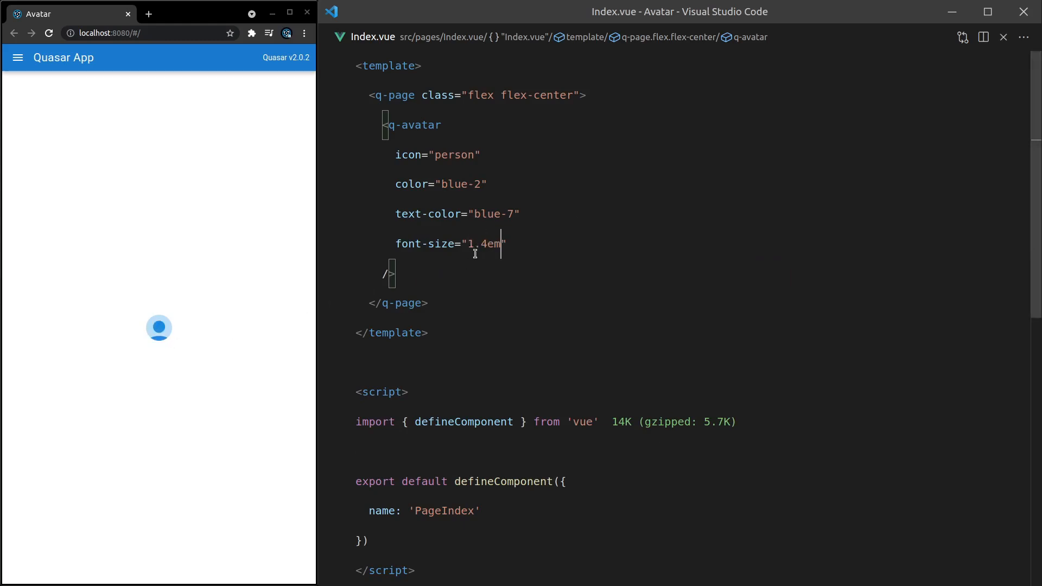
double_click(484, 244)
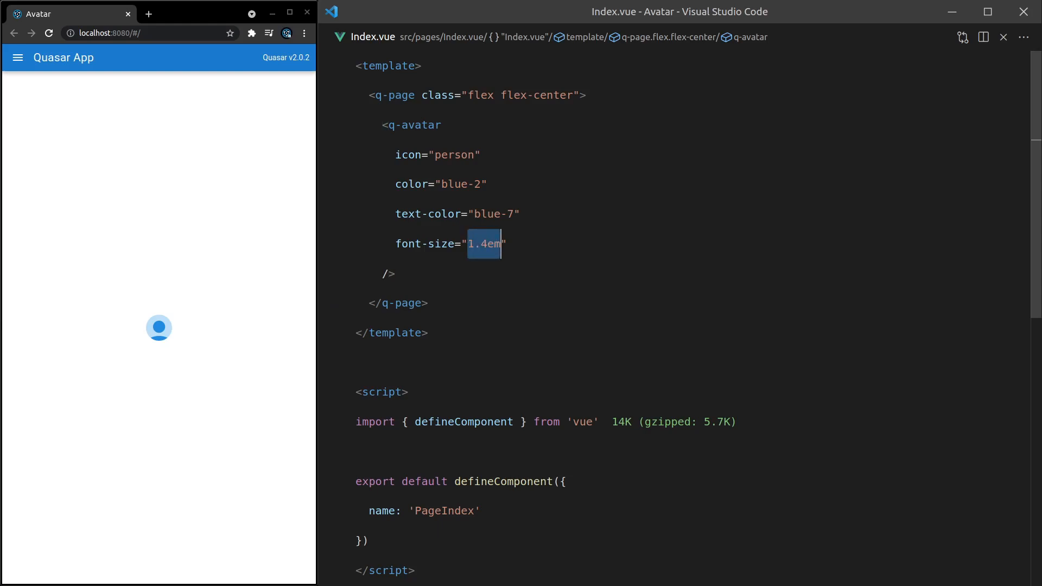
type("12px")
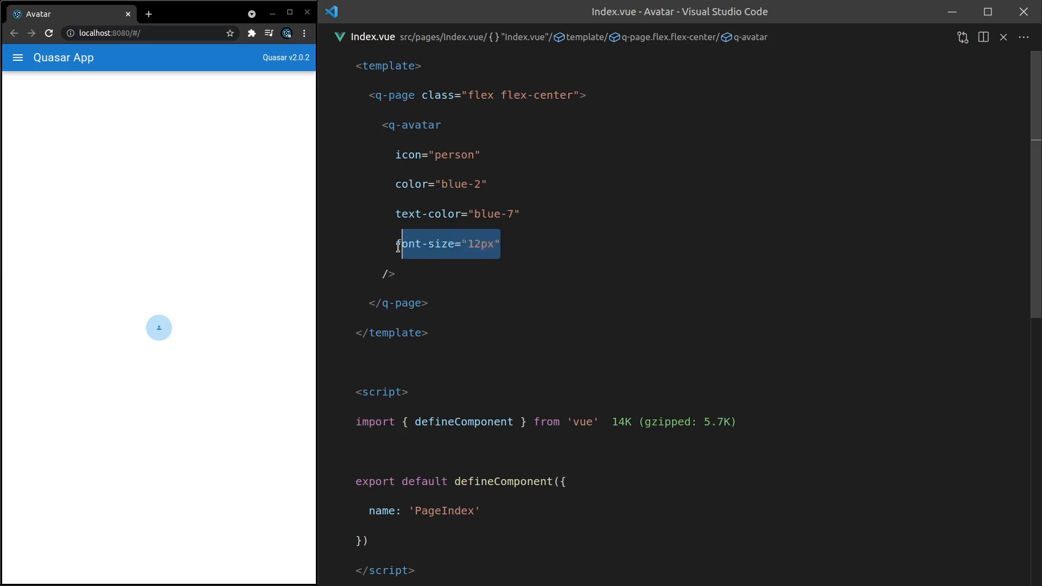
key("Delete")
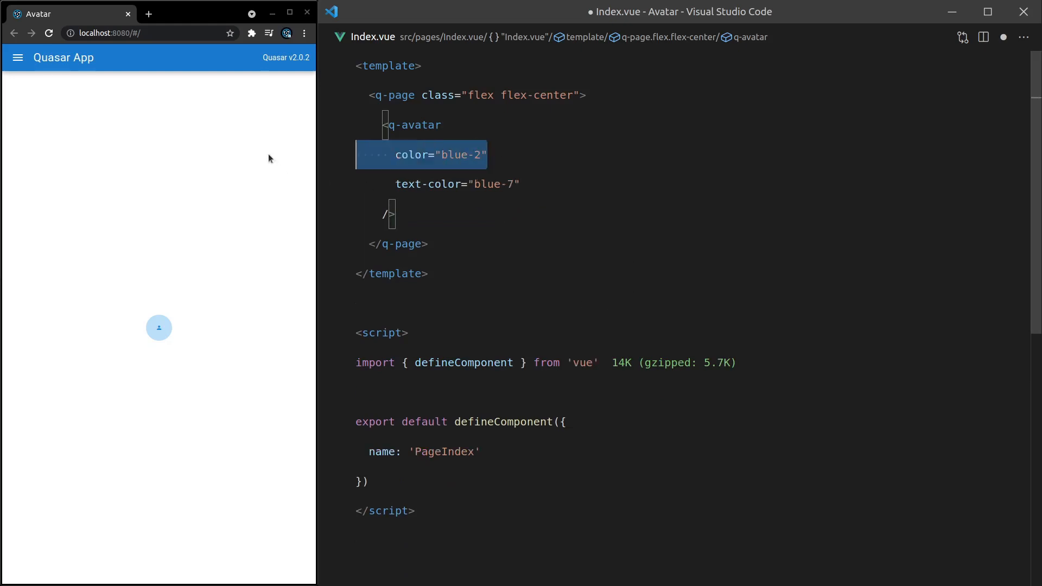
key("Delete")
type(">")
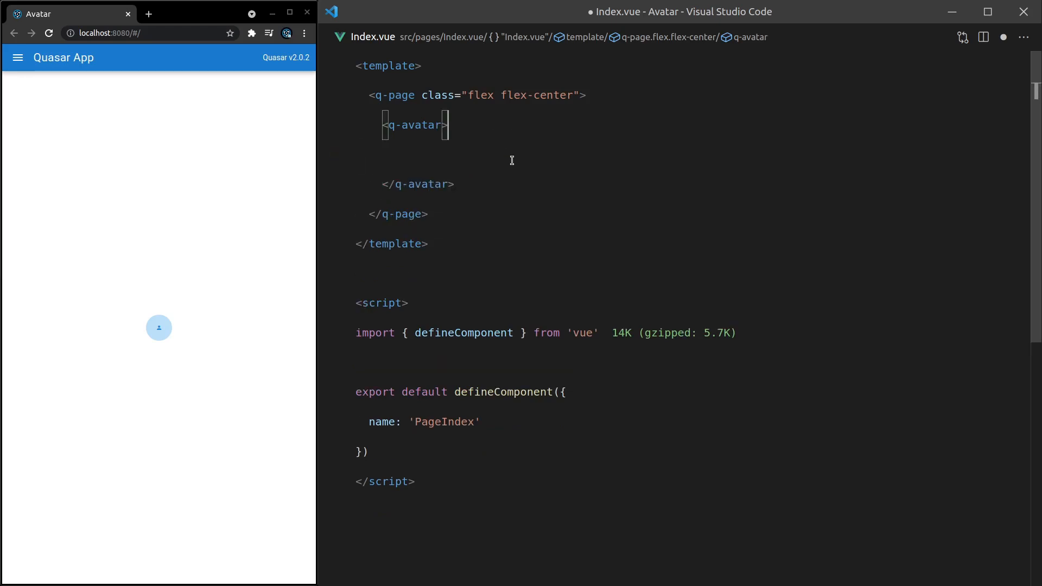
type("<")
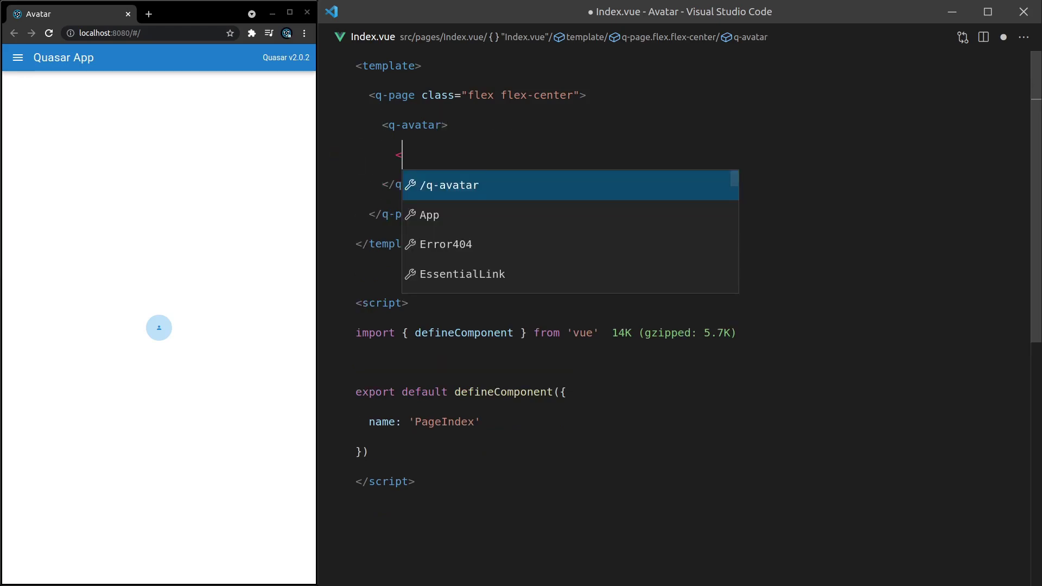
type("img  />")
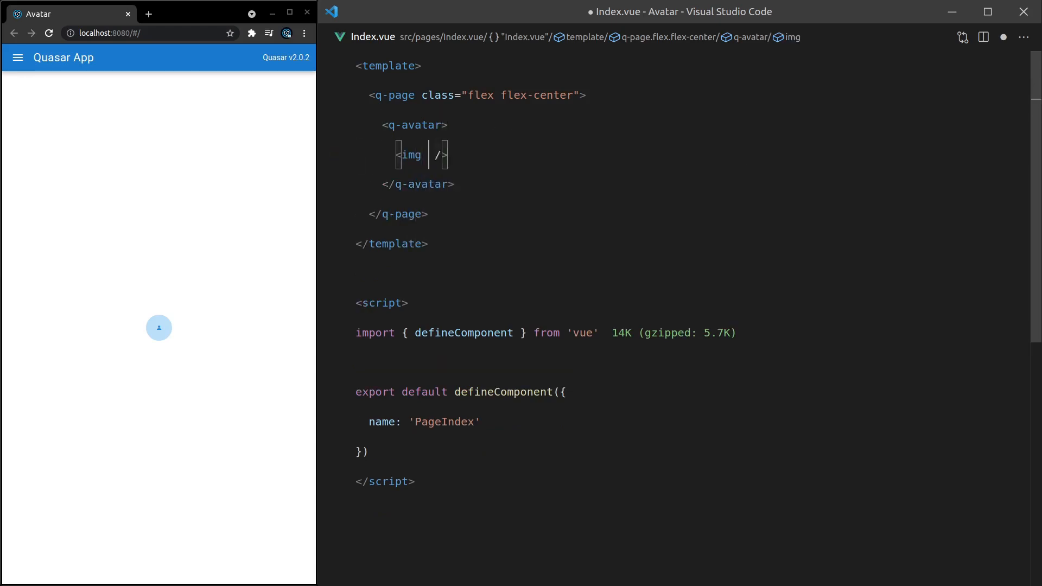
type("src=\"https\"")
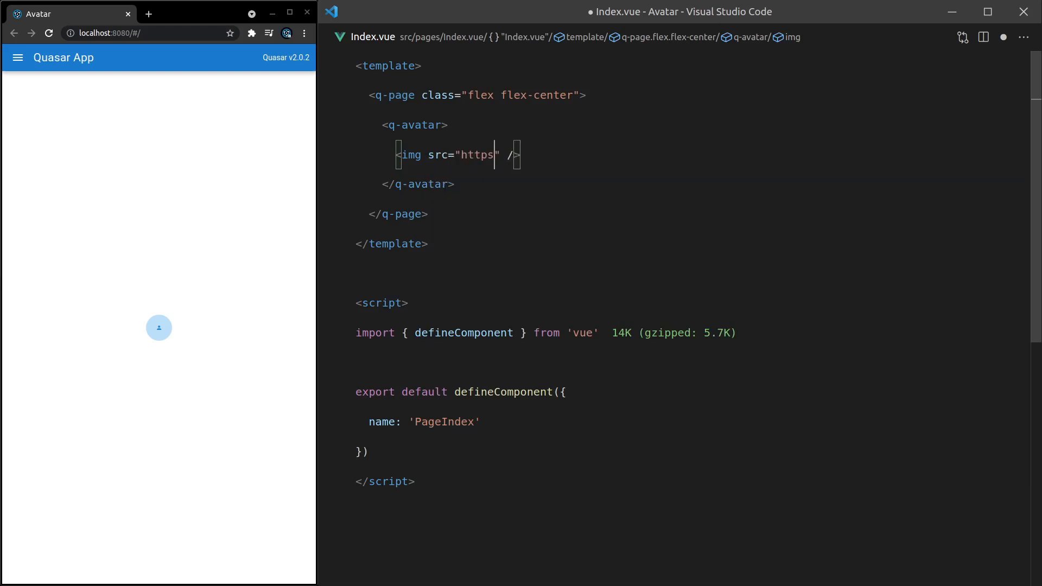
type("://picsum")
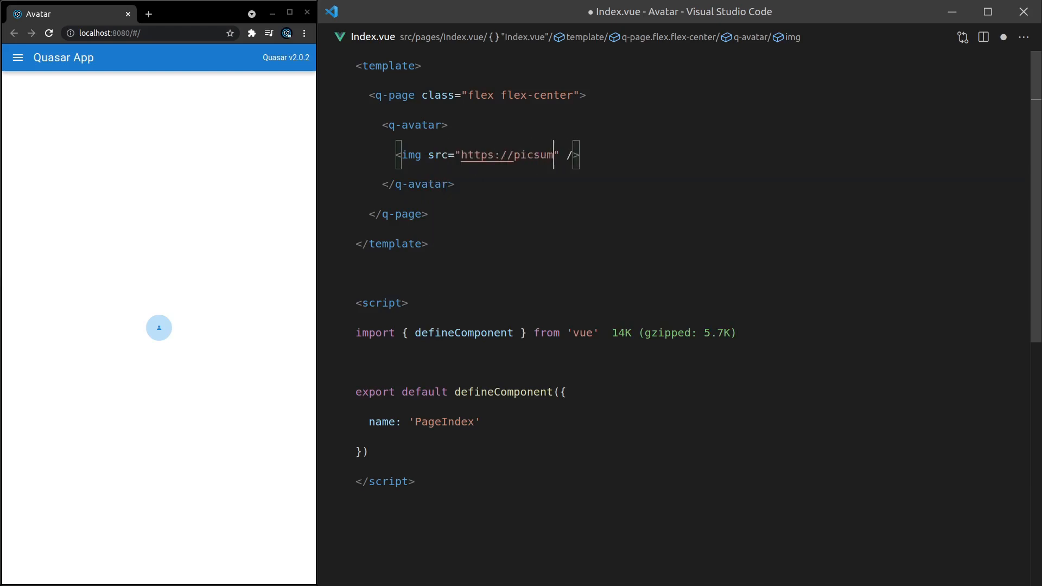
type(".photos/")
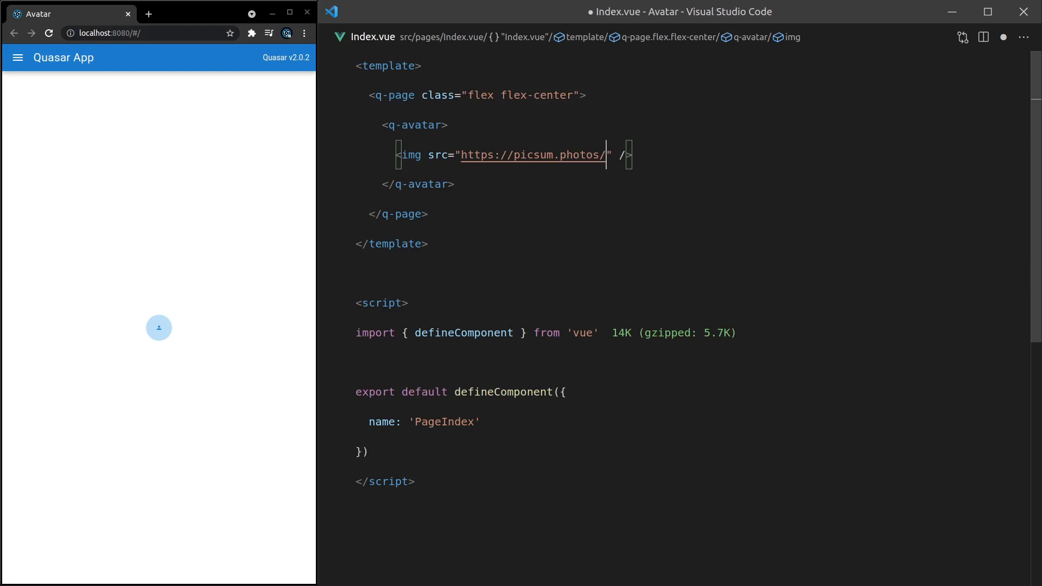
type("200/200")
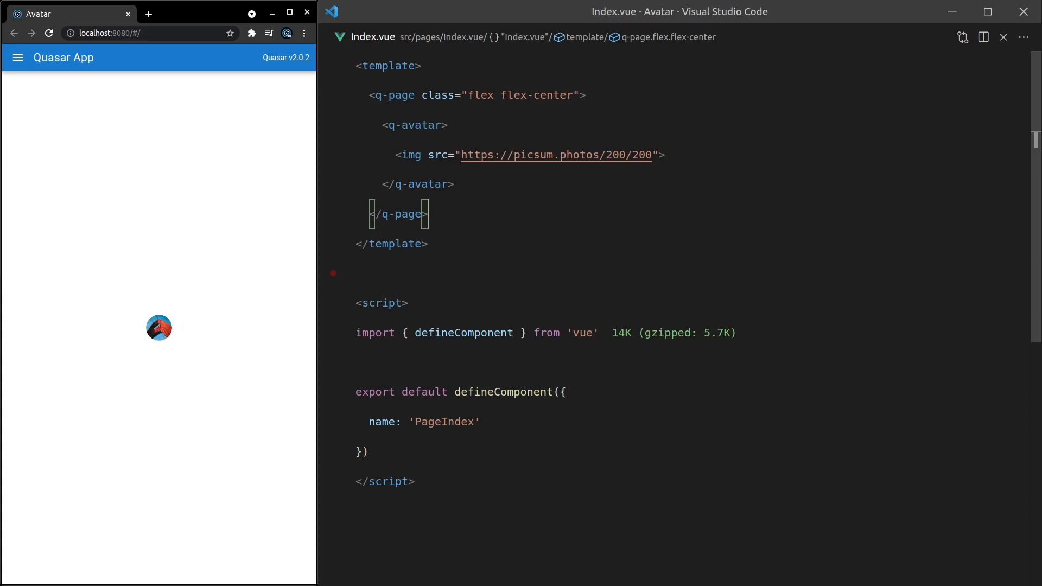
left_click(47, 44)
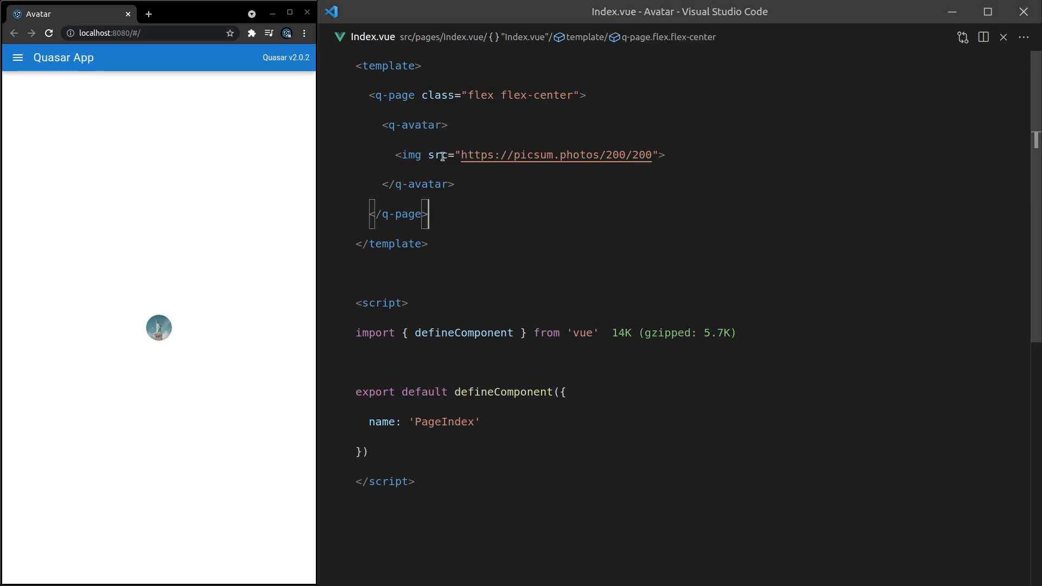
Step: Give the q-avatar a class="shadow-1" attribute
type("class=")
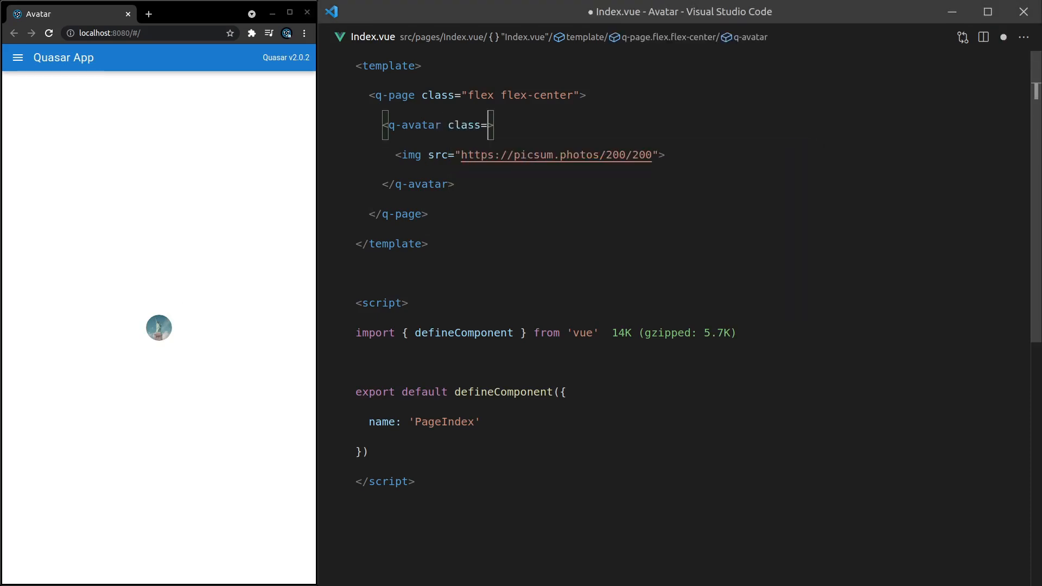
type("shado\"")
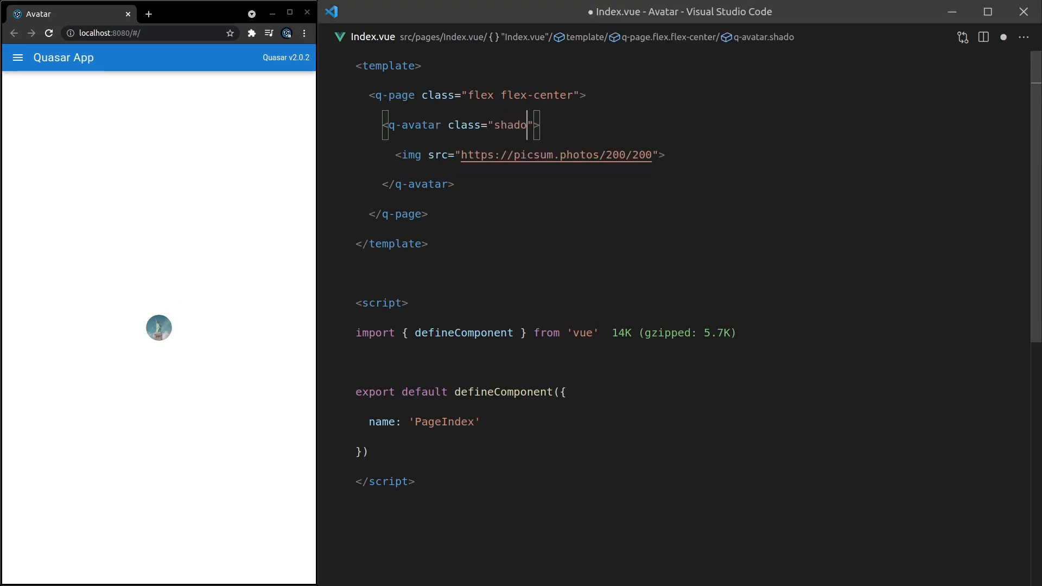
type("w-1")
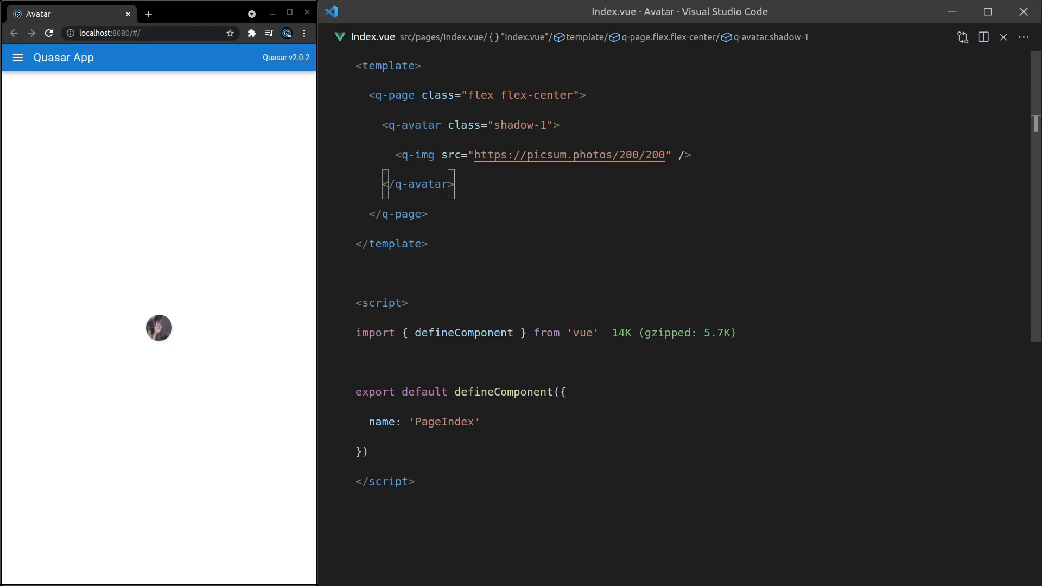
mouse_move(582, 189)
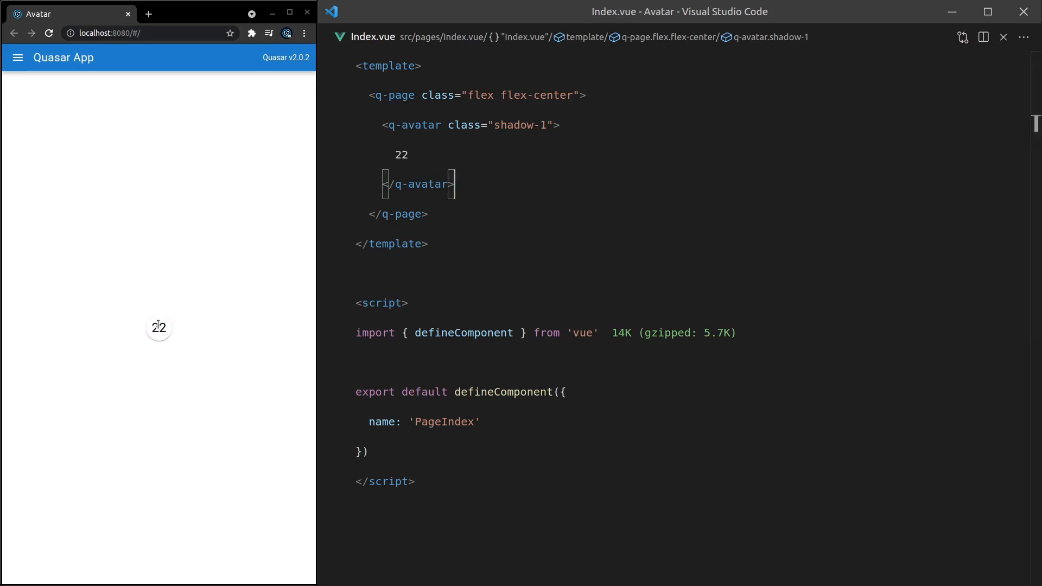
Step: Replace the shadow class with color="indigo" text-color="white", fixing the indigo typo, and save
left_click_drag(448, 125, 548, 125)
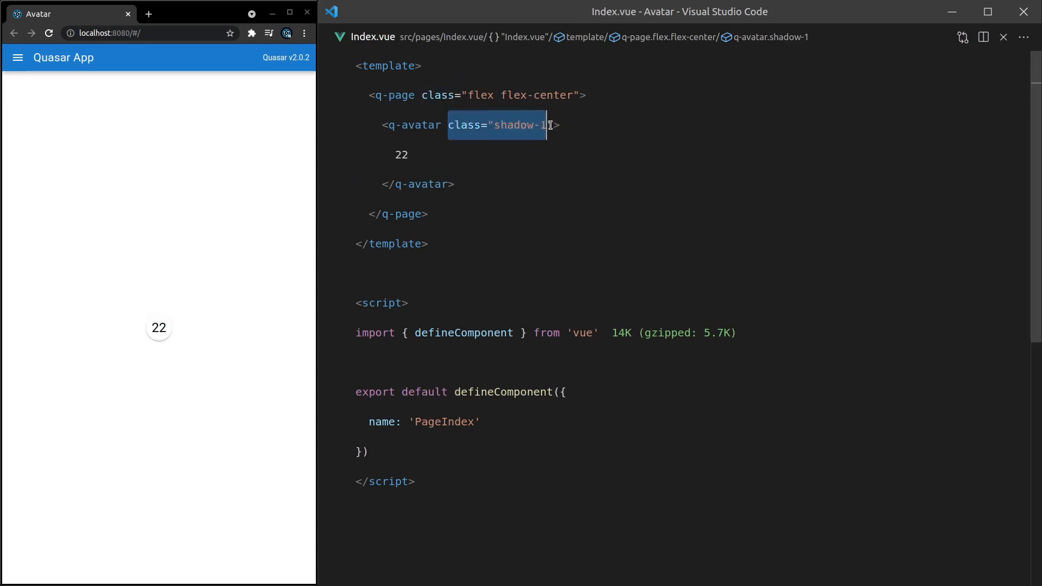
type("color=")
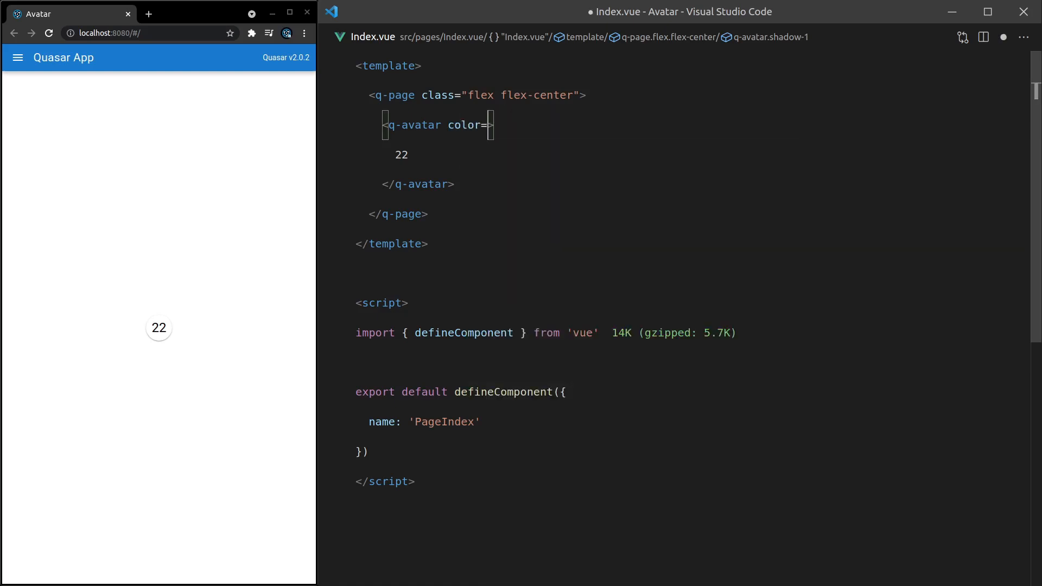
type("\"inidgo\"")
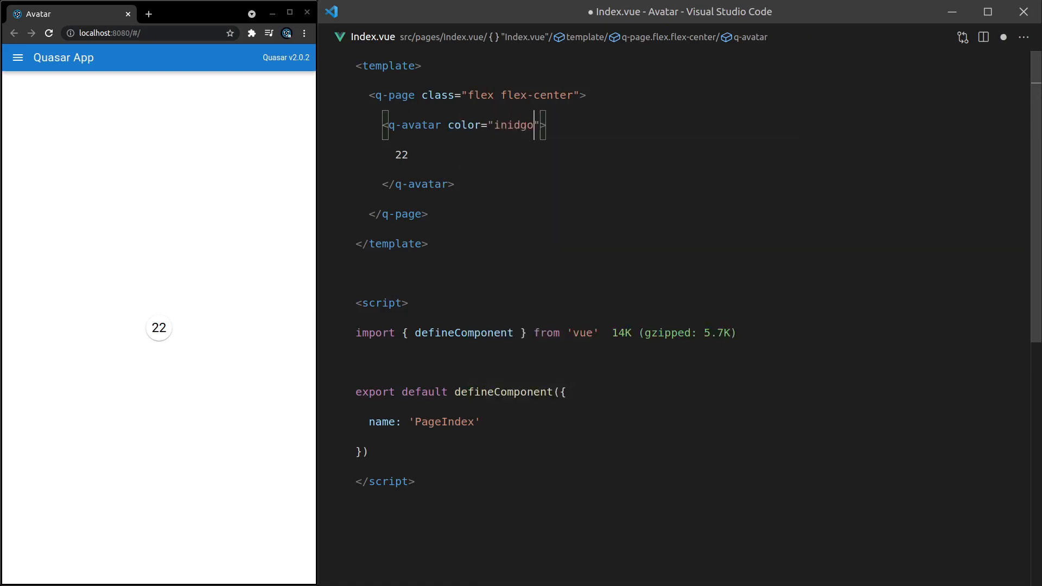
type("text-color=\"white")
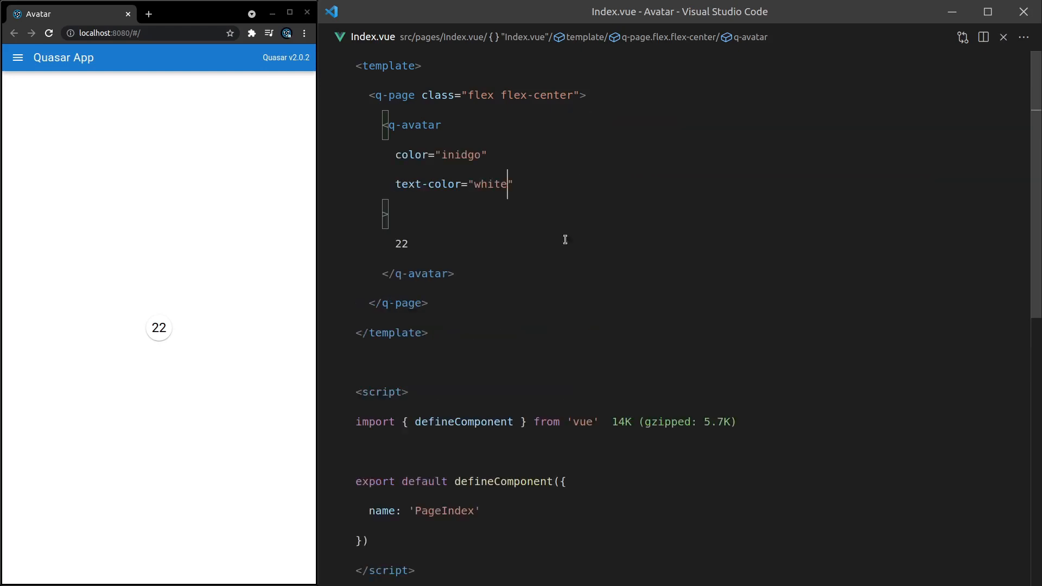
type("indigo")
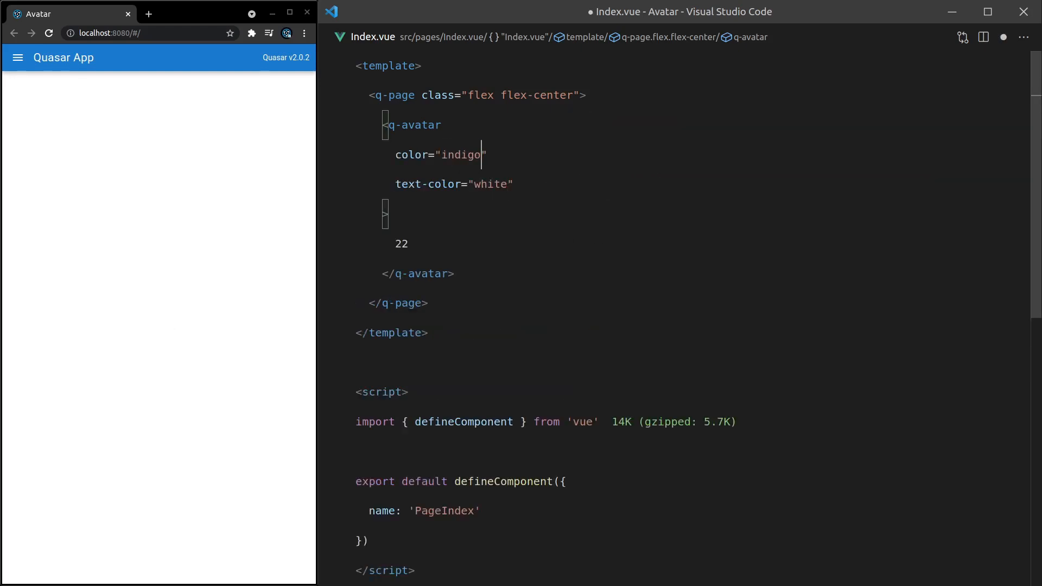
key("ctrl+s")
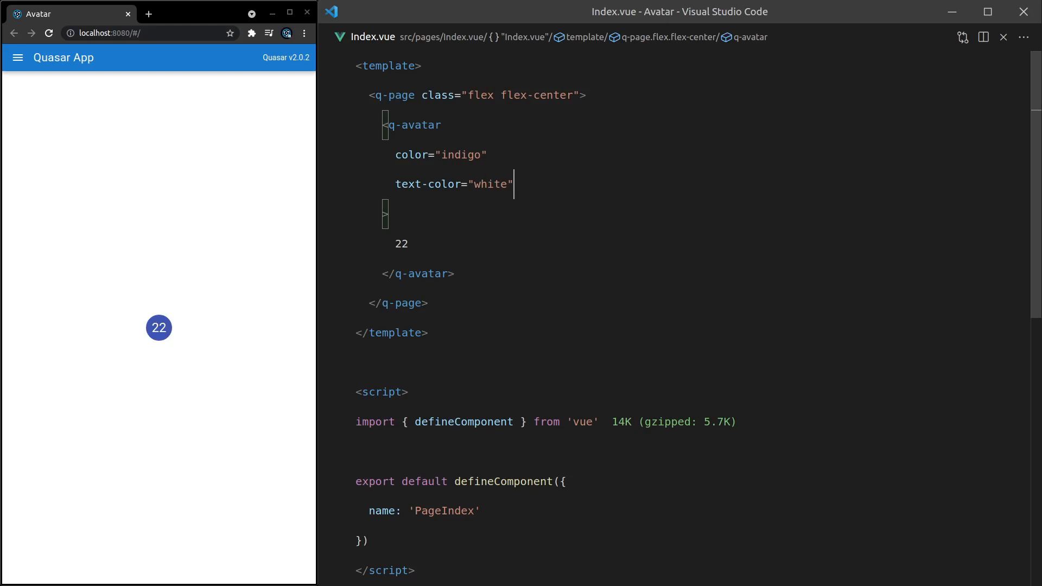
Step: Add the square attribute to the avatar, then change it to rounded
type("squ")
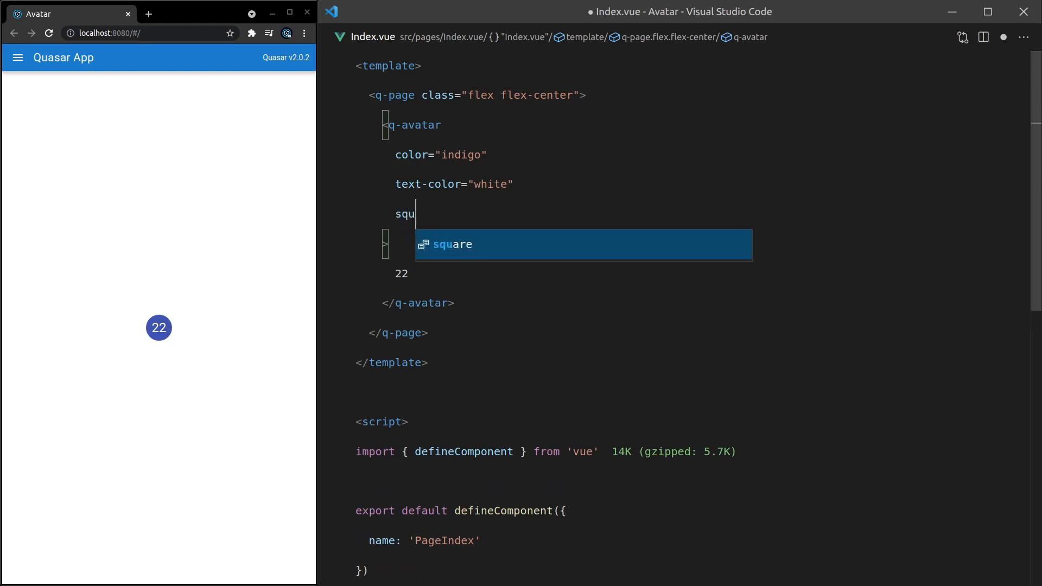
key("Tab")
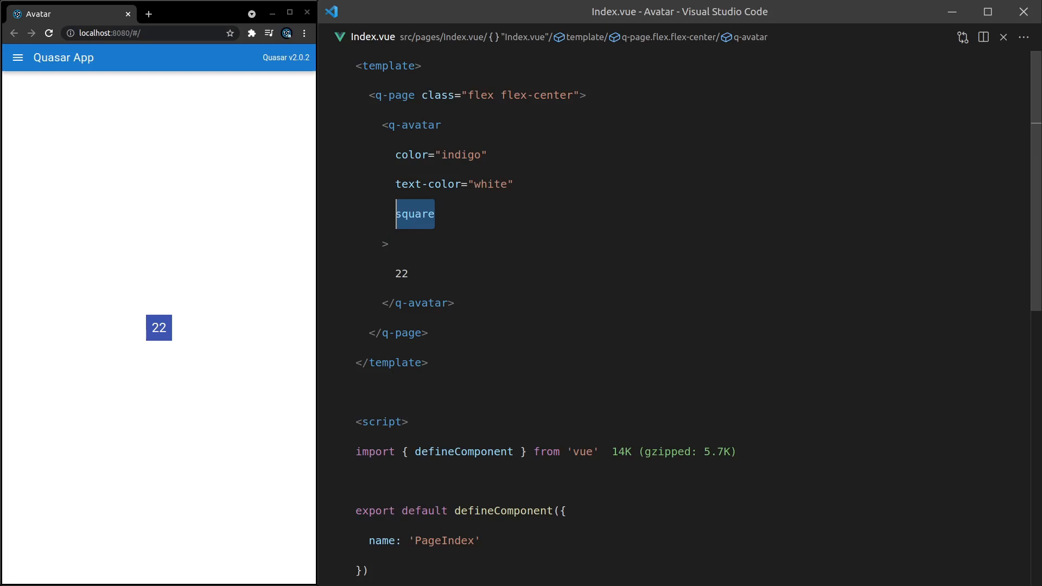
type("rounded")
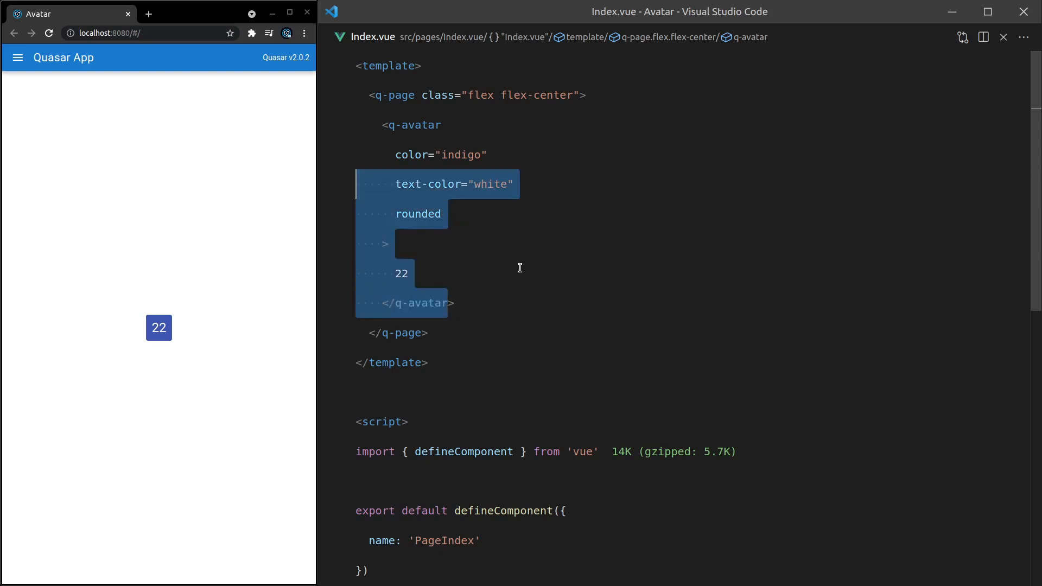
key("Delete")
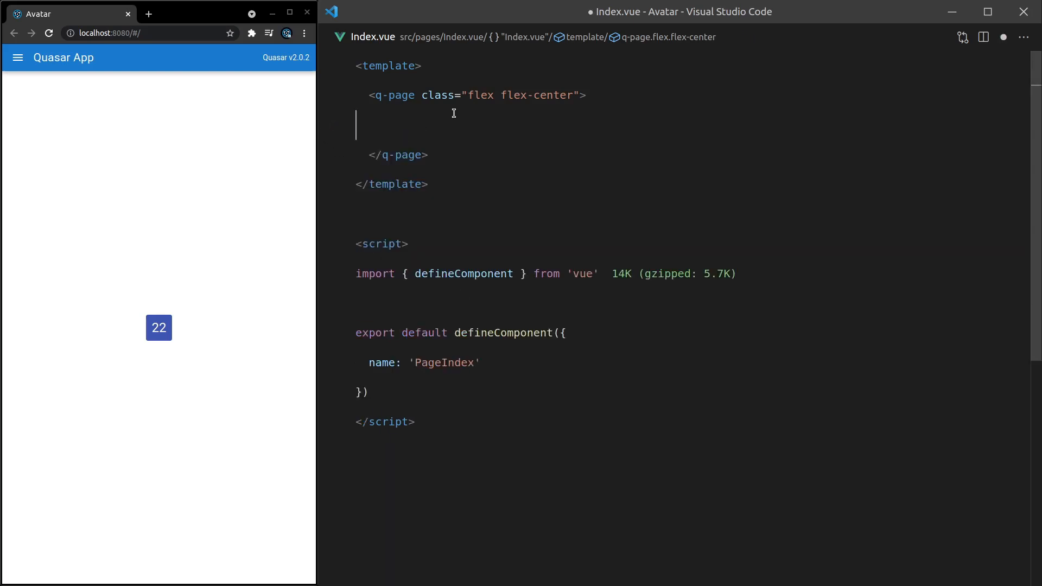
type("<")
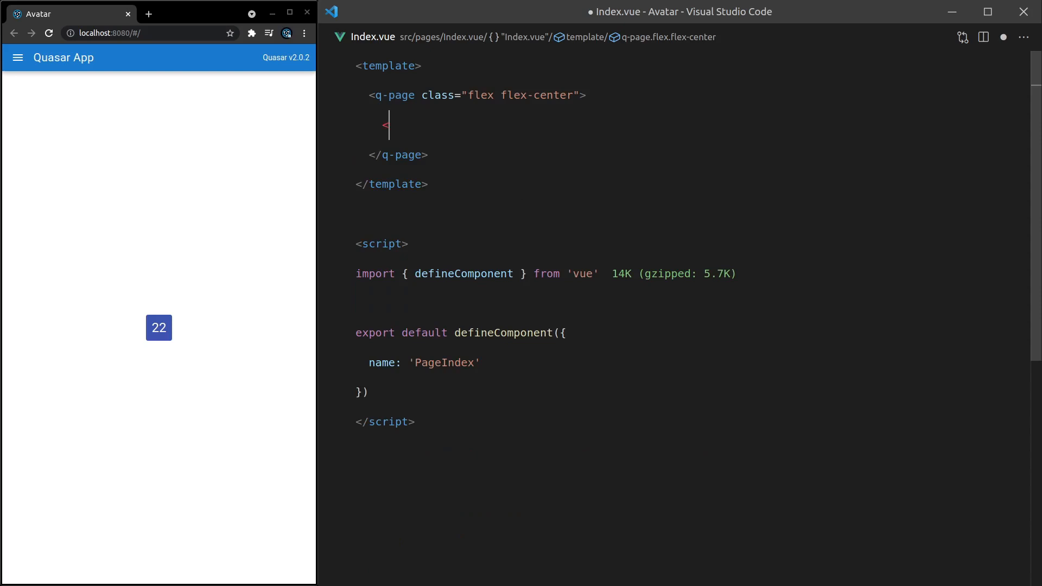
type("q-chip>")
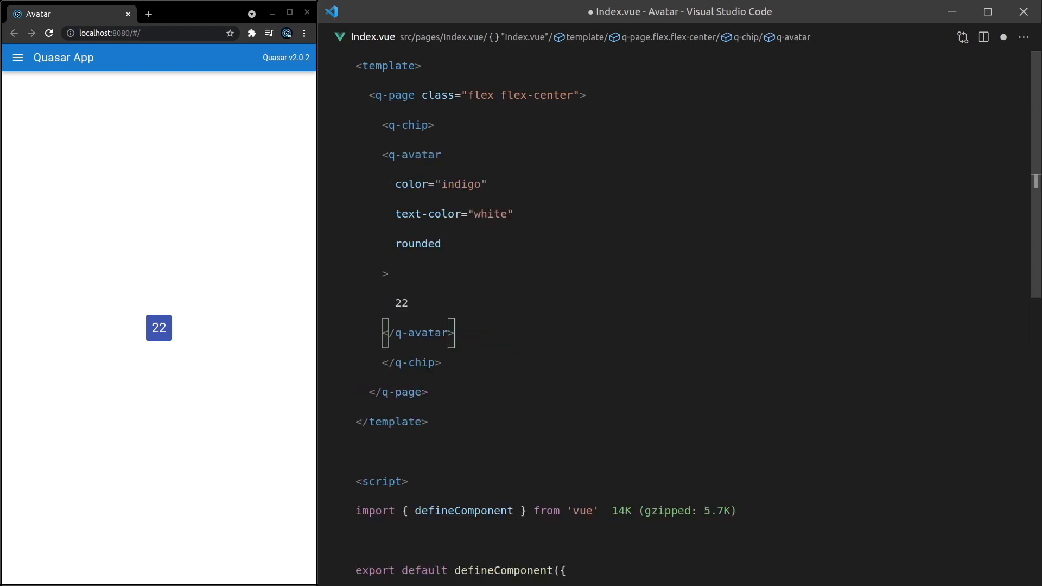
type("Emails")
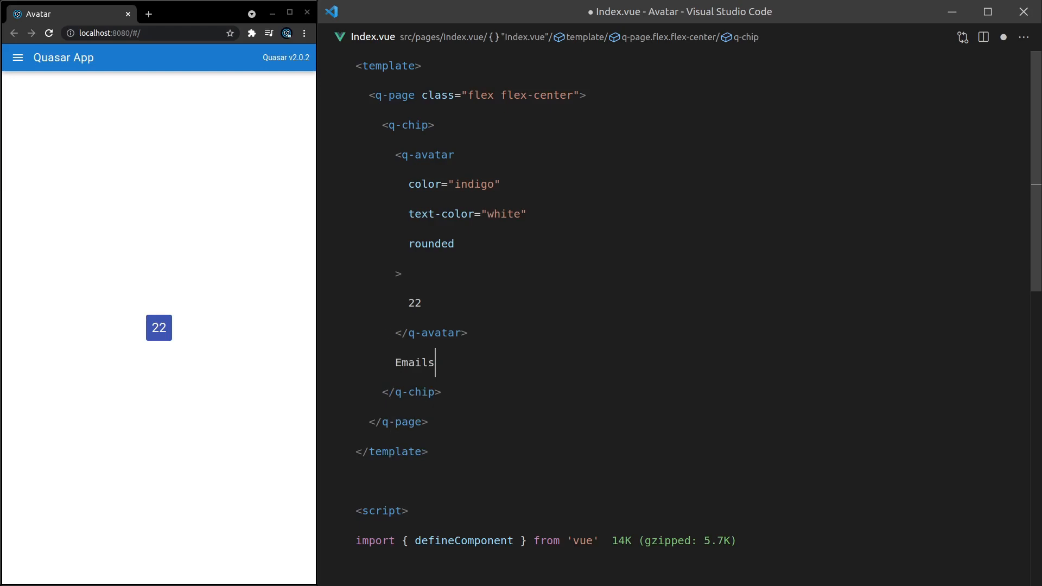
key("Ctrl+s")
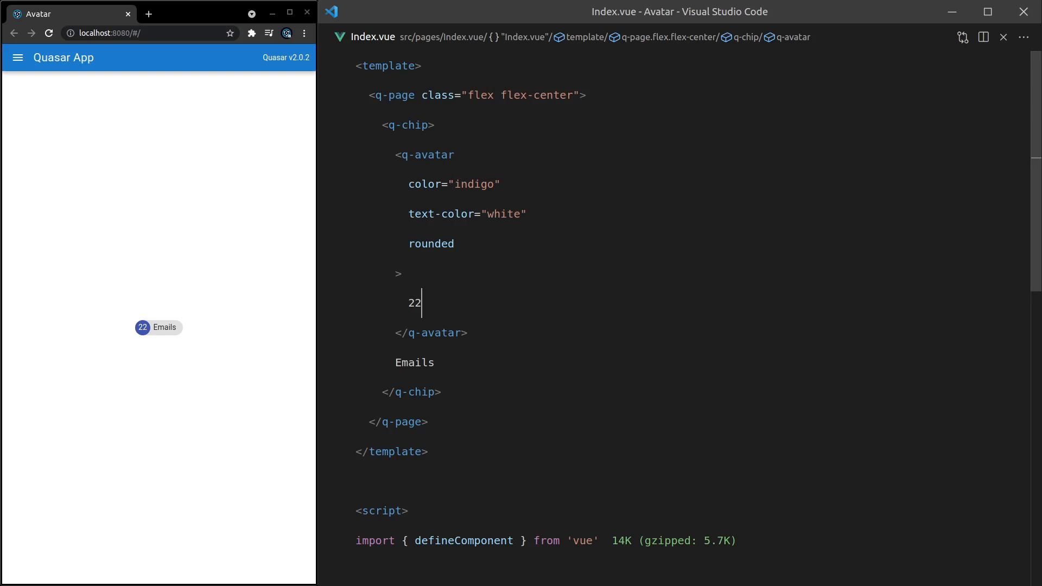
mouse_move(607, 310)
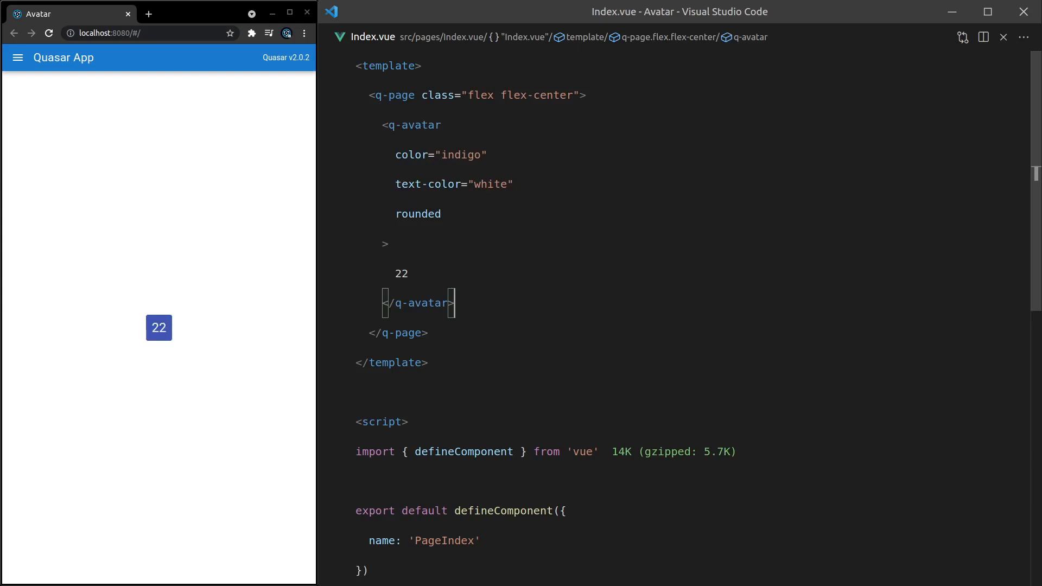
Step: Expand a <q-btn round> wrapper around the avatar via Emmet
key("Enter")
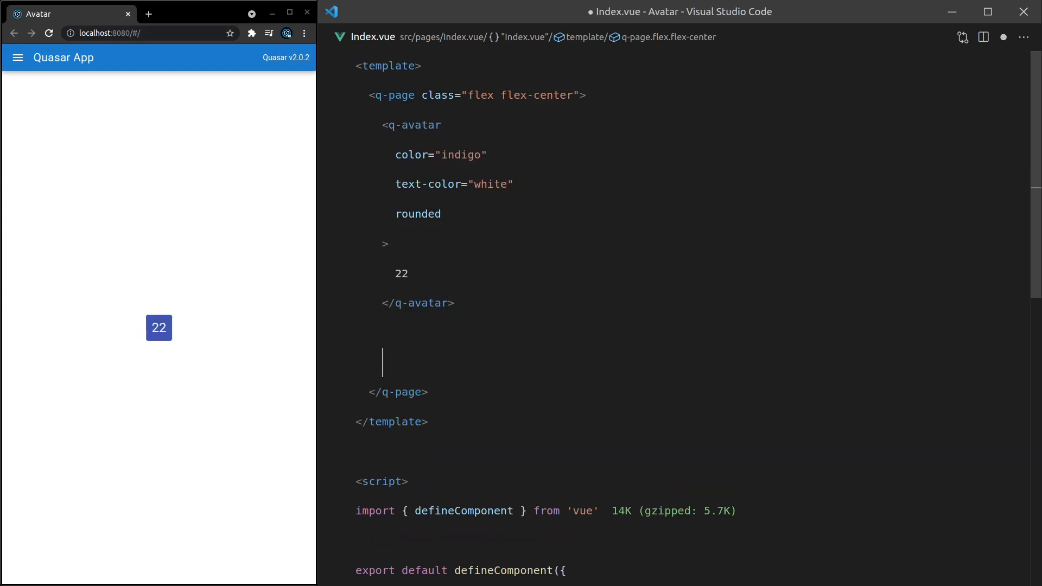
type("q-btn")
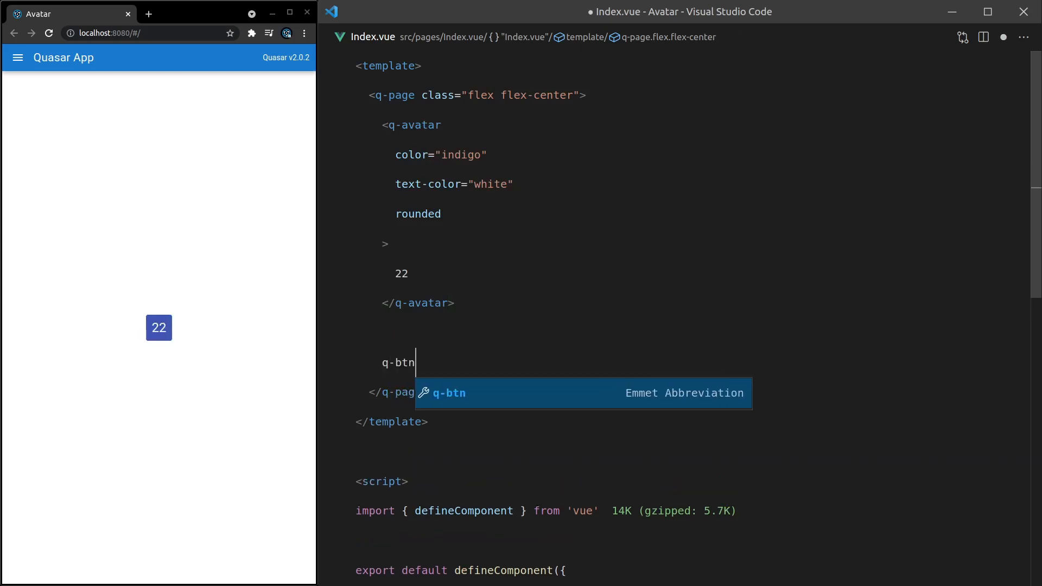
key("Tab")
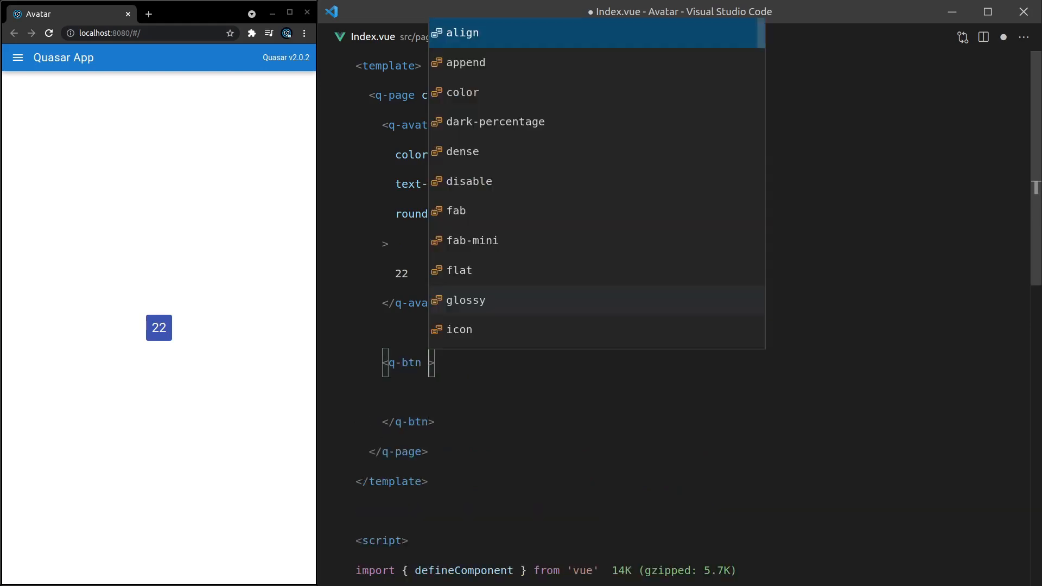
type("round")
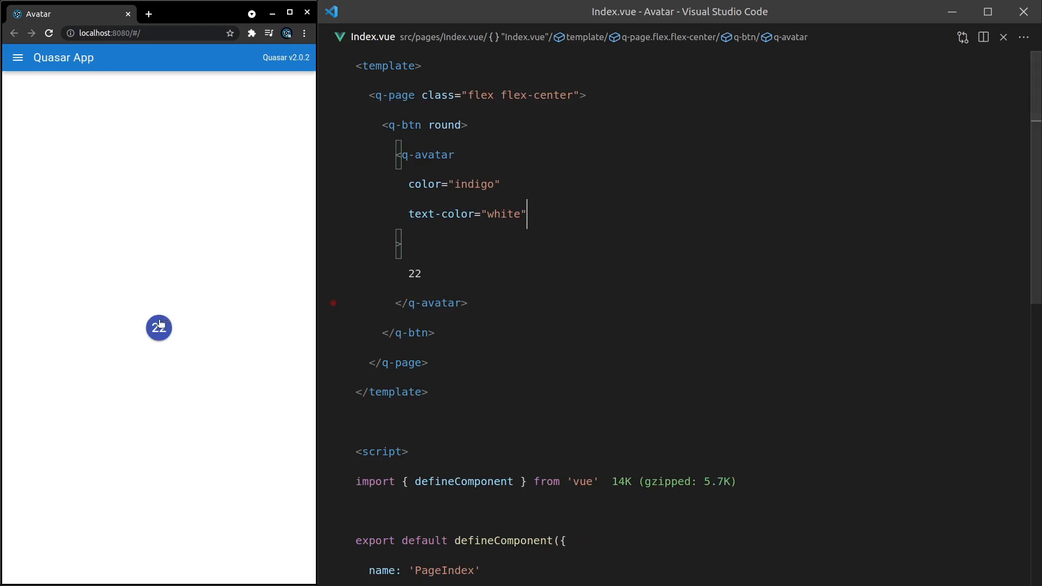
mouse_move(177, 368)
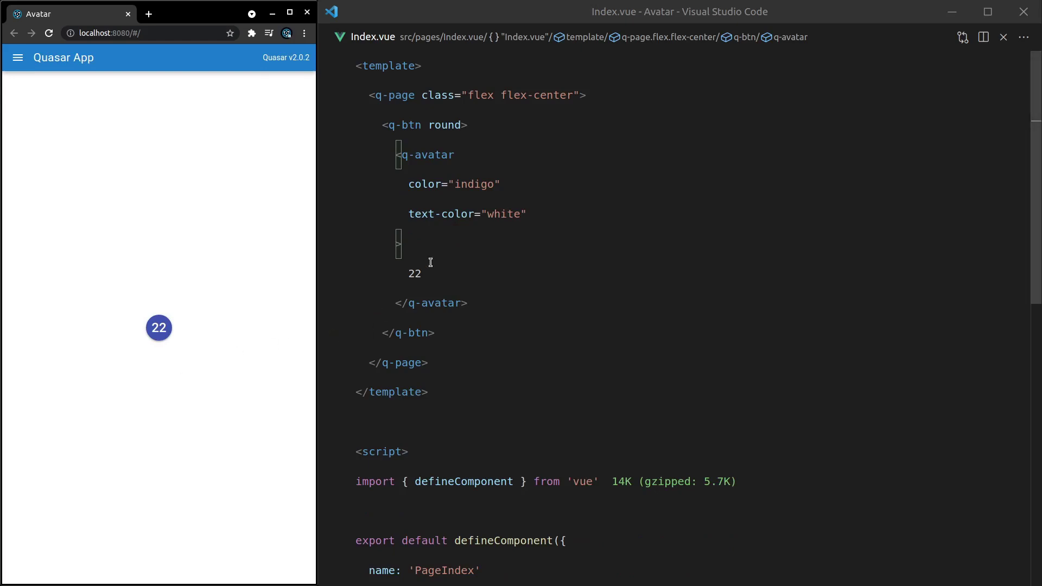
type("<")
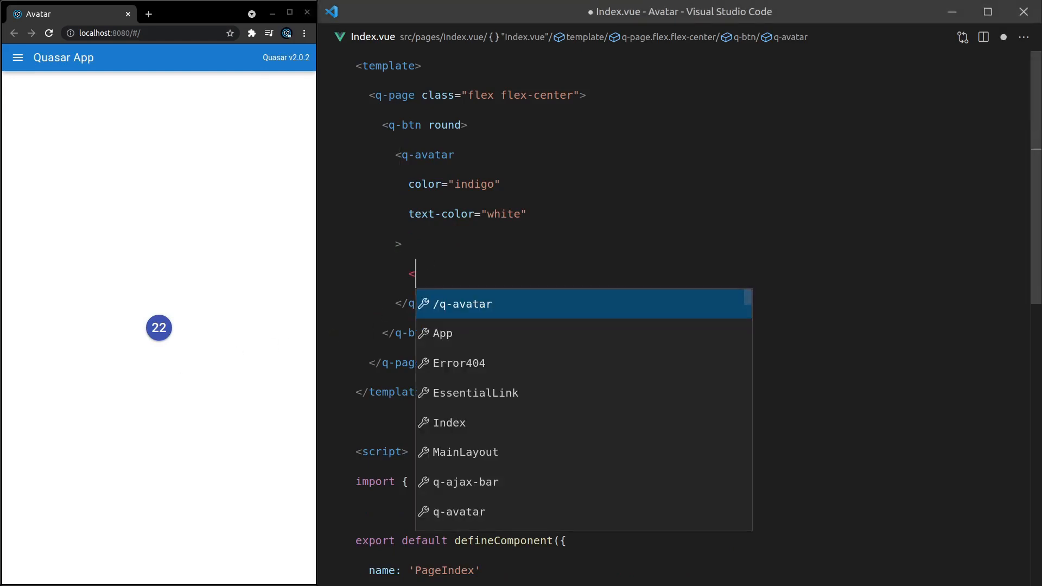
type("src />")
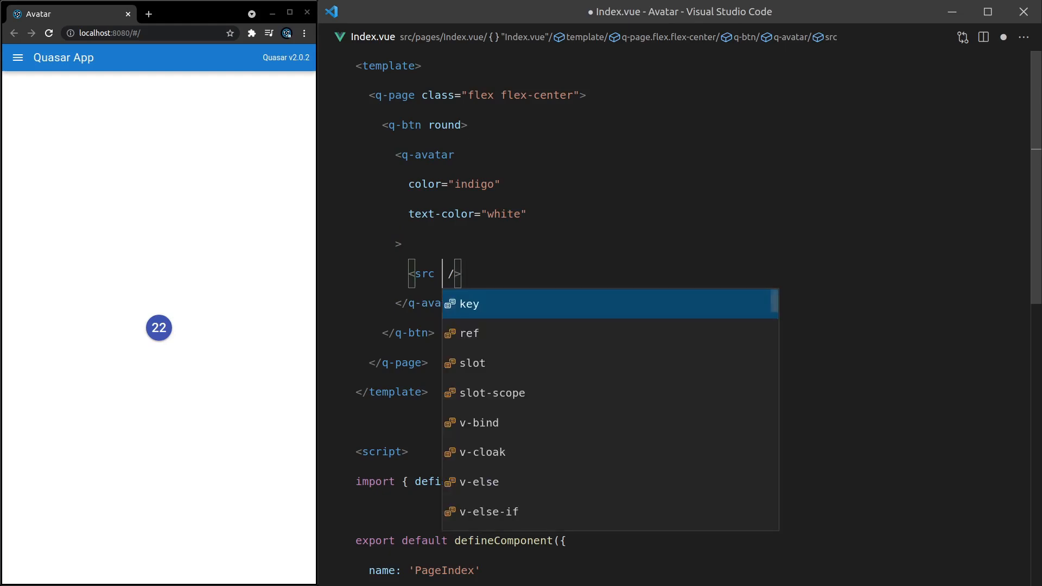
type("https:/")
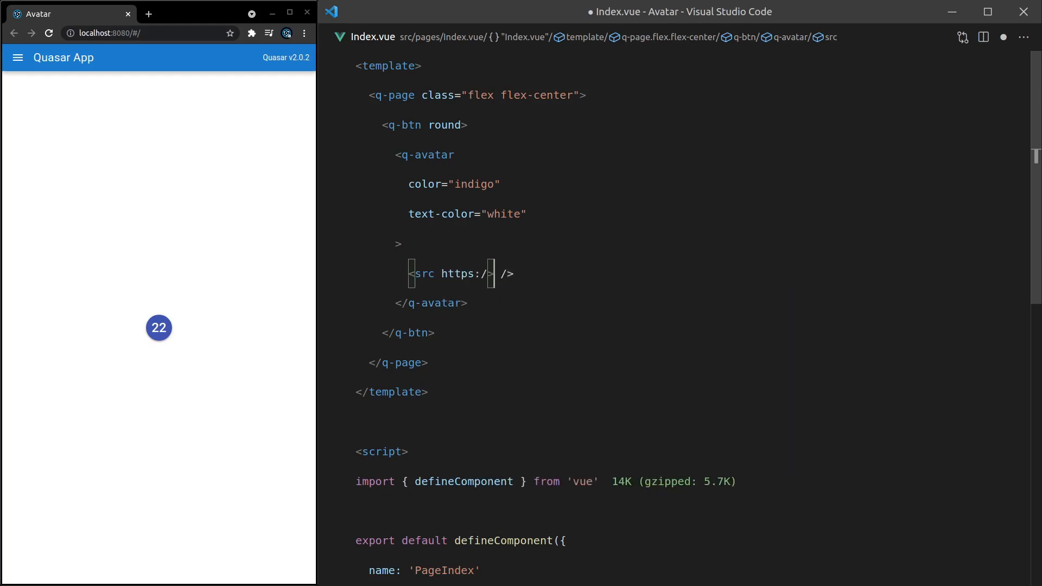
double_click(423, 273)
type("img")
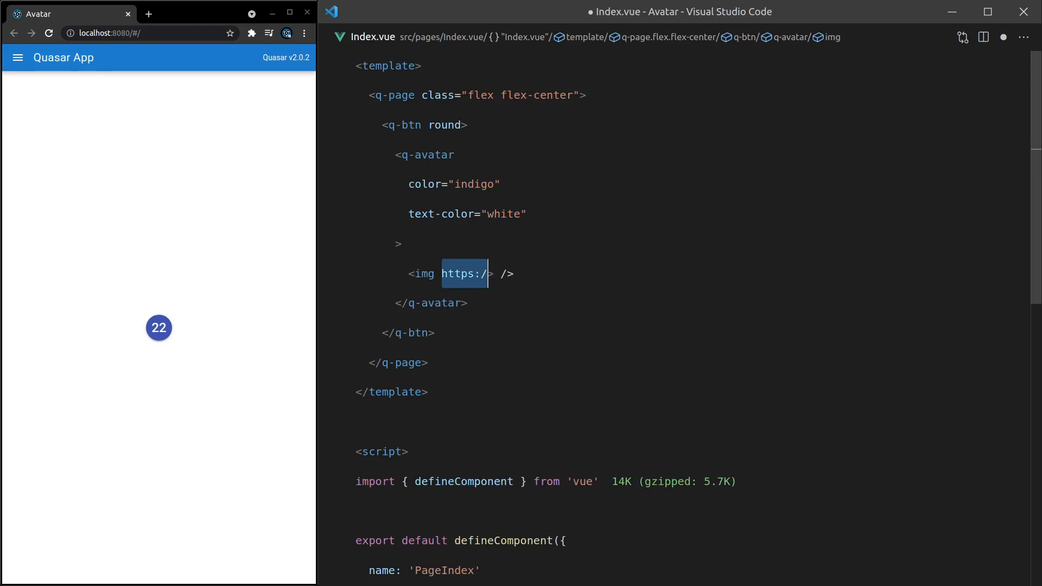
type("src=\"")
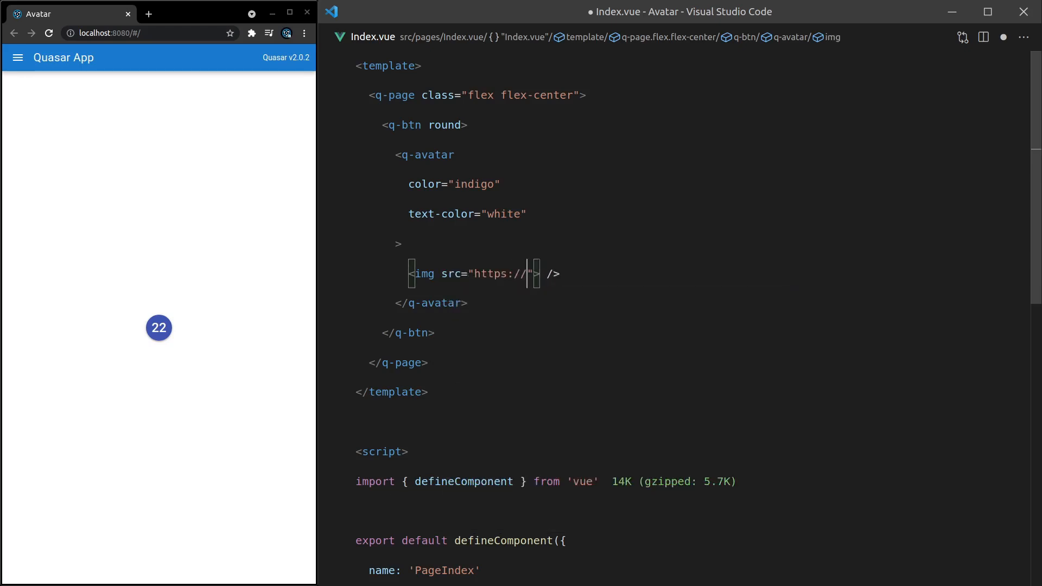
type("picsum.")
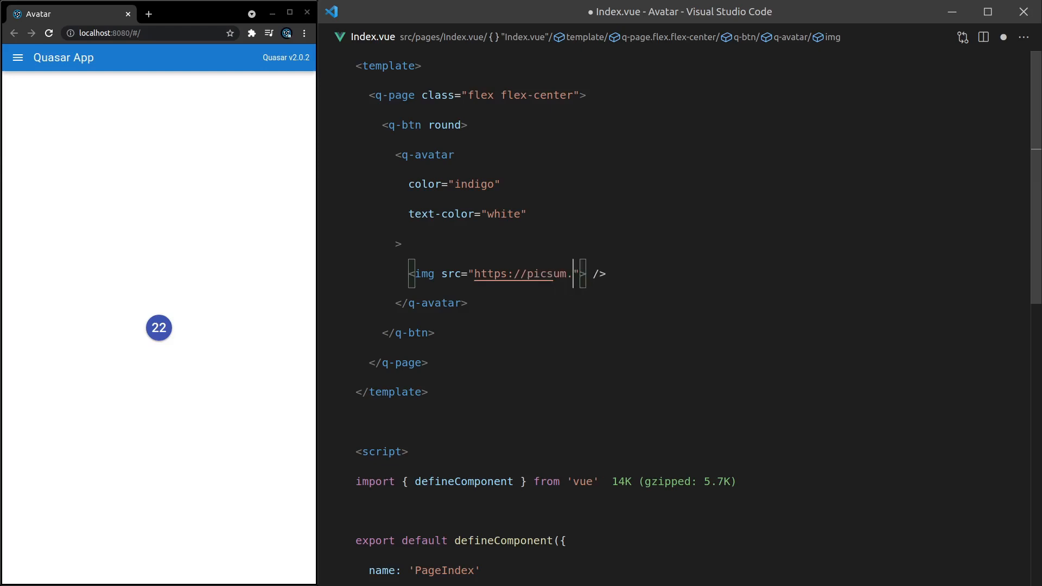
type("photos/7")
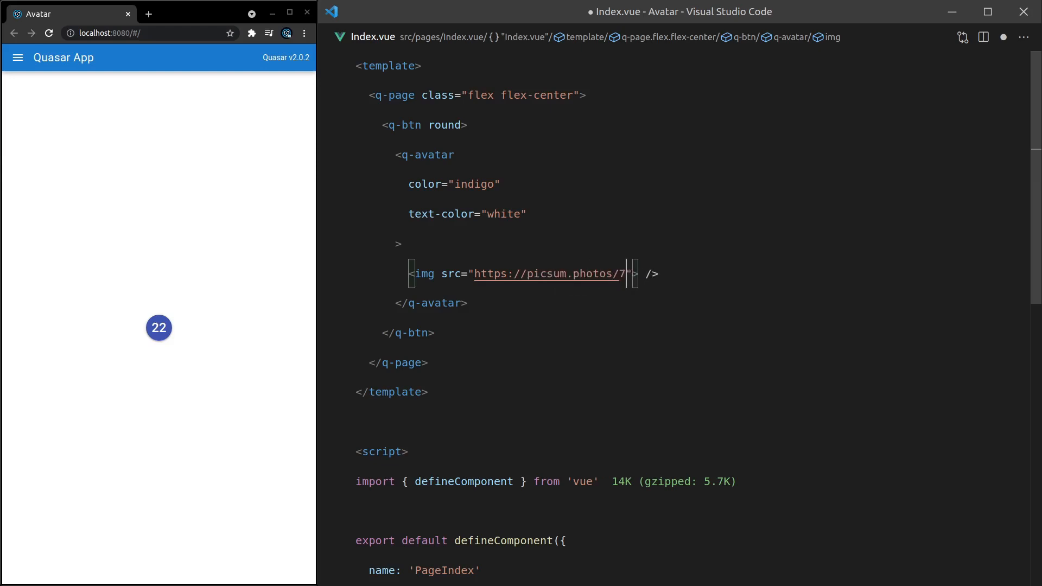
type("0/70")
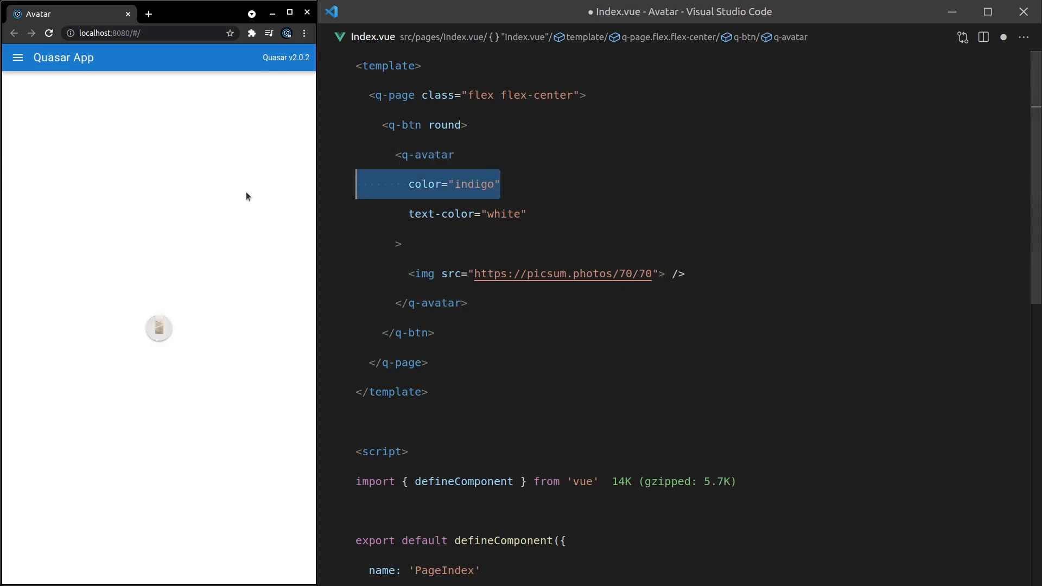
key("Delete")
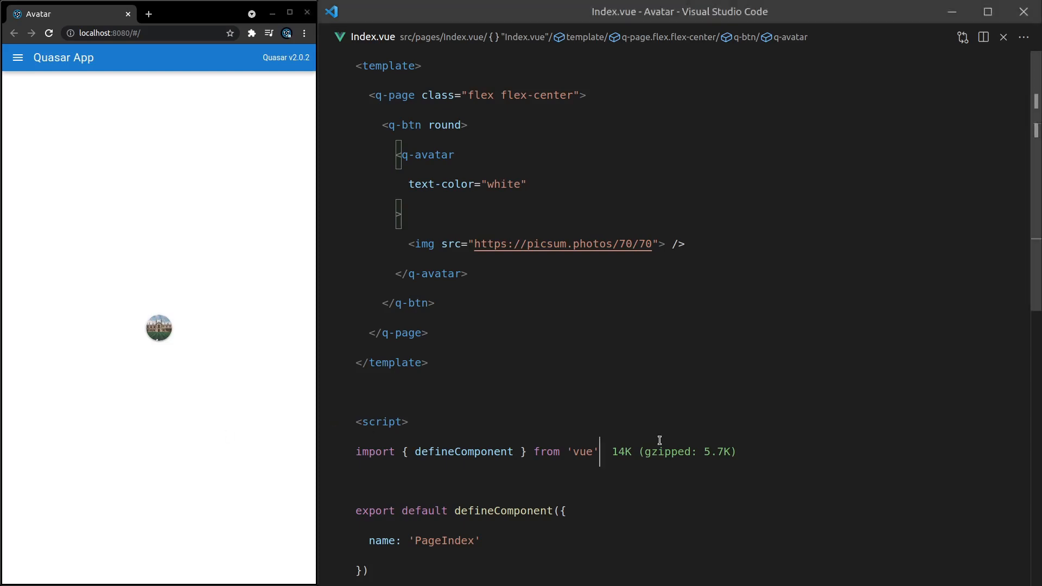
Step: Try class="shadow-4" on the q-btn, then select and remove the button wrapper tags
left_click(481, 184)
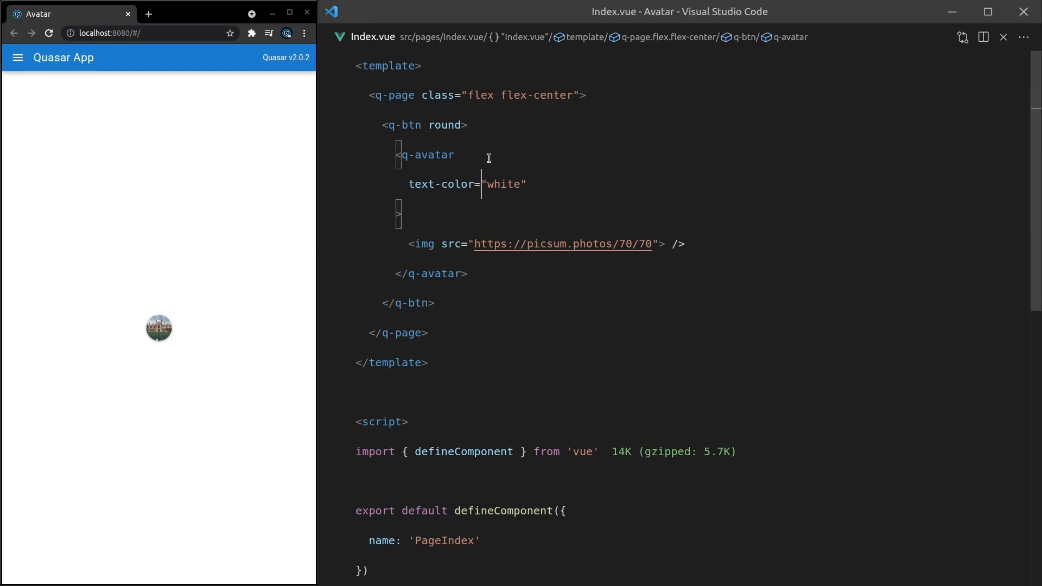
type("class=\"\"")
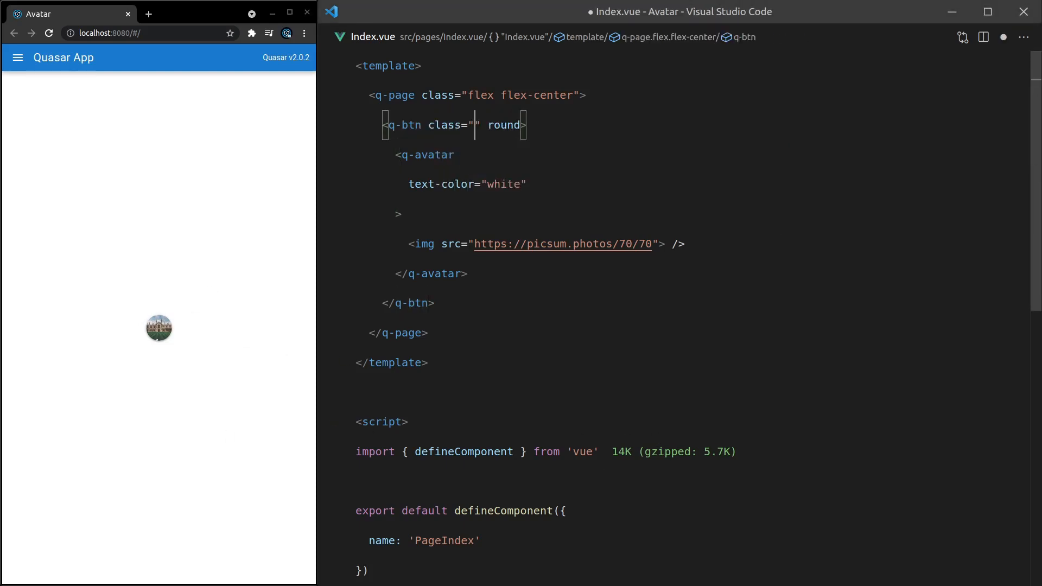
type("shadow-")
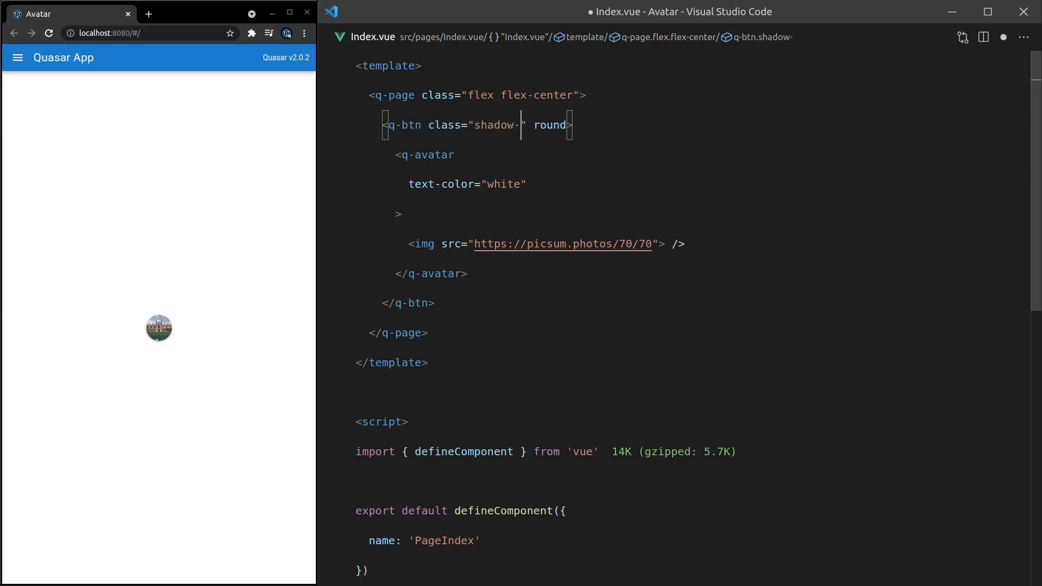
type("4")
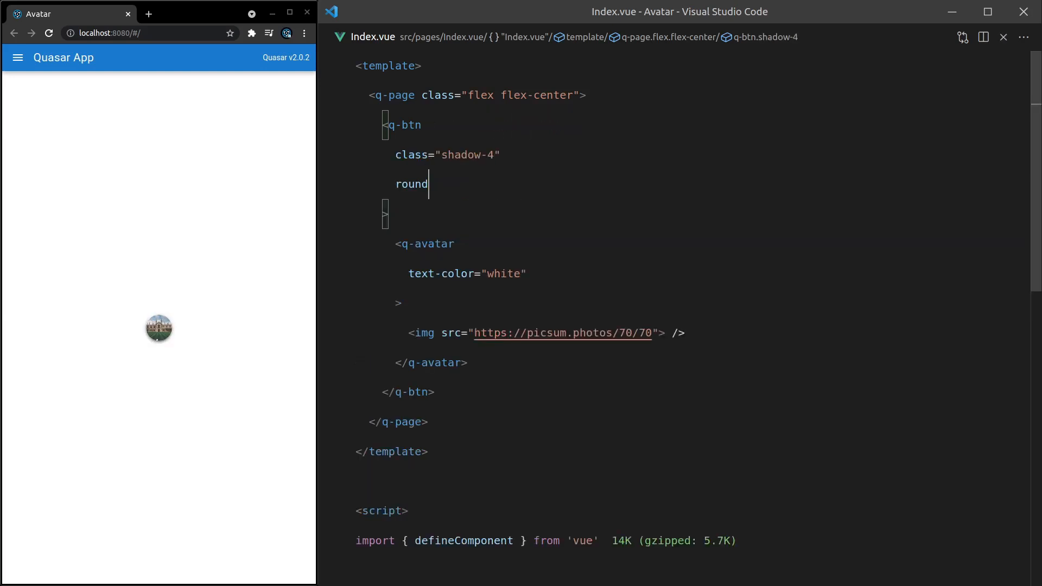
left_click_drag(395, 243, 466, 363)
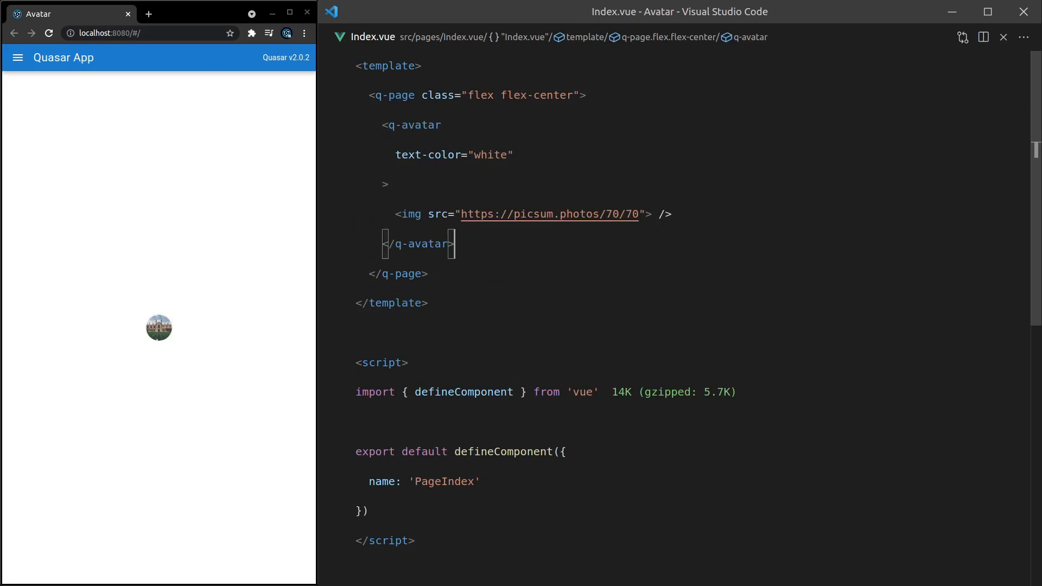
Step: Wrap the avatar in q-list > q-item clickable > q-item-section side
key("Enter")
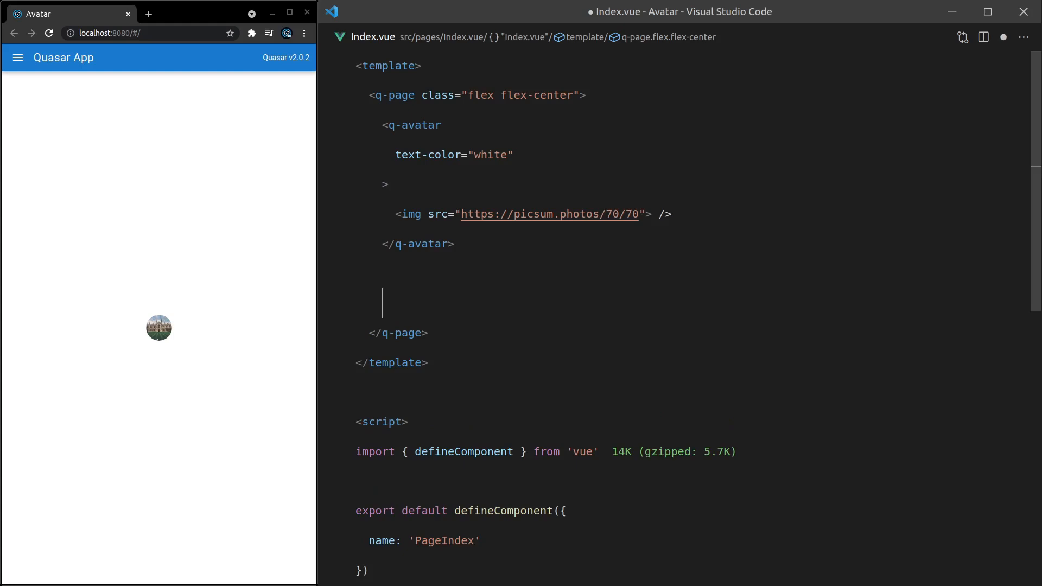
type("q-ite")
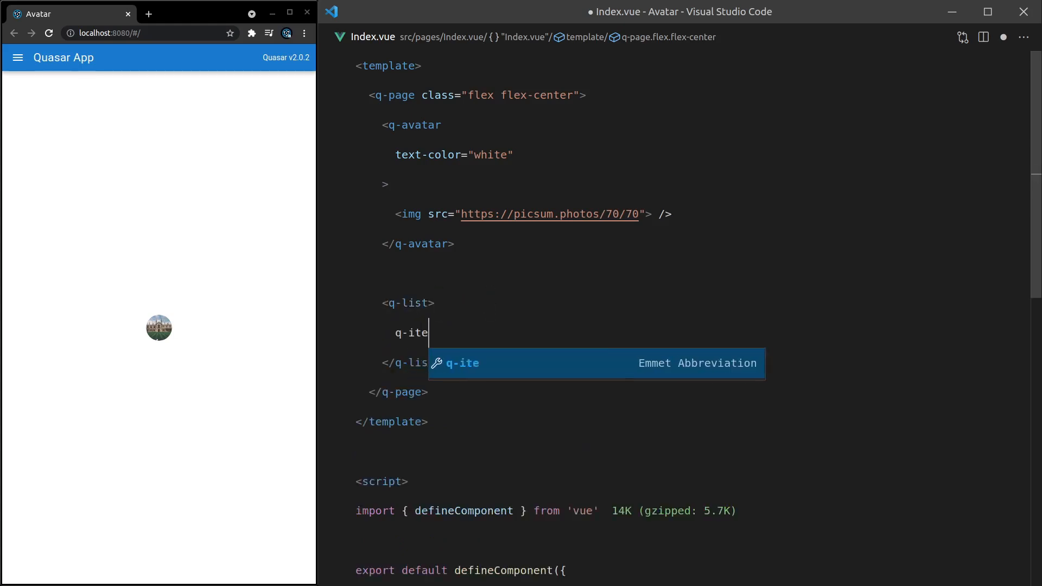
key("Tab")
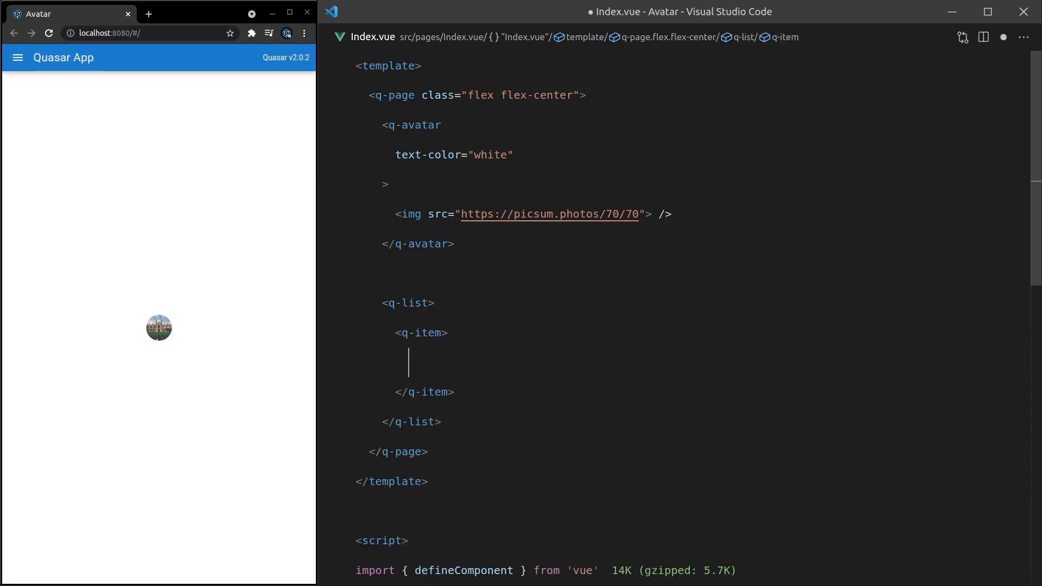
type("q-item-secti")
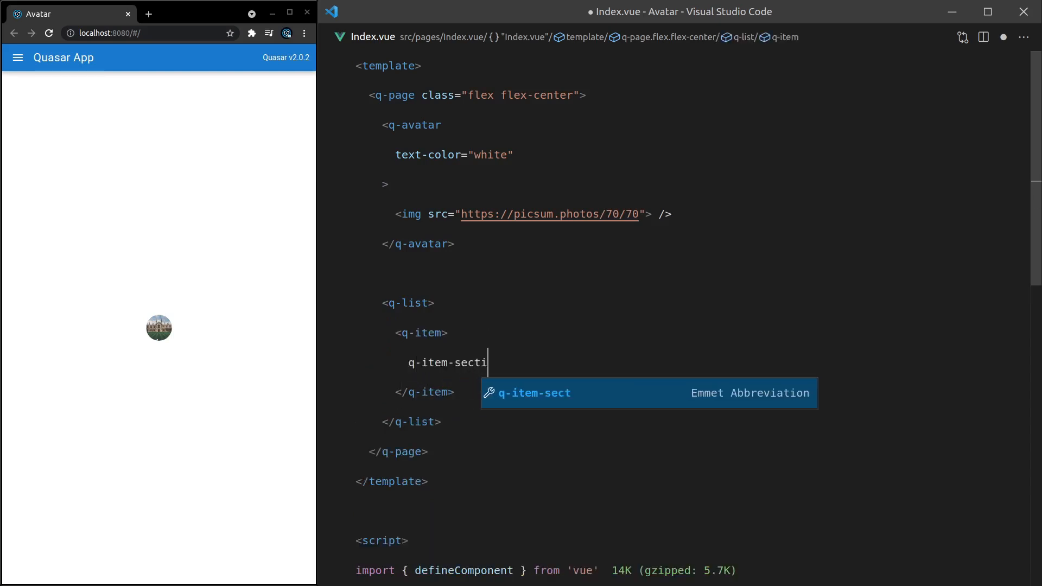
key("Tab")
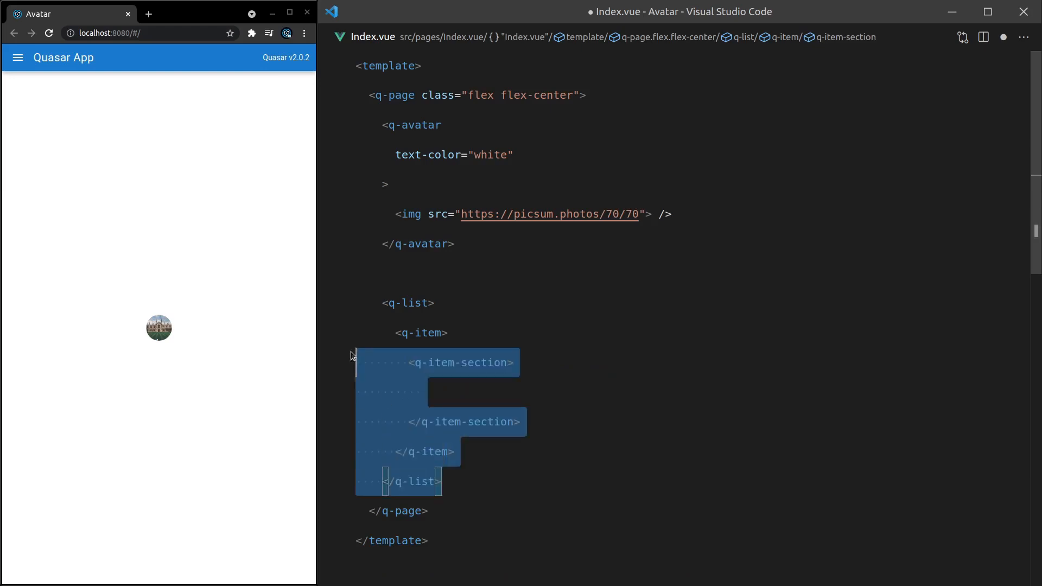
left_click(538, 362)
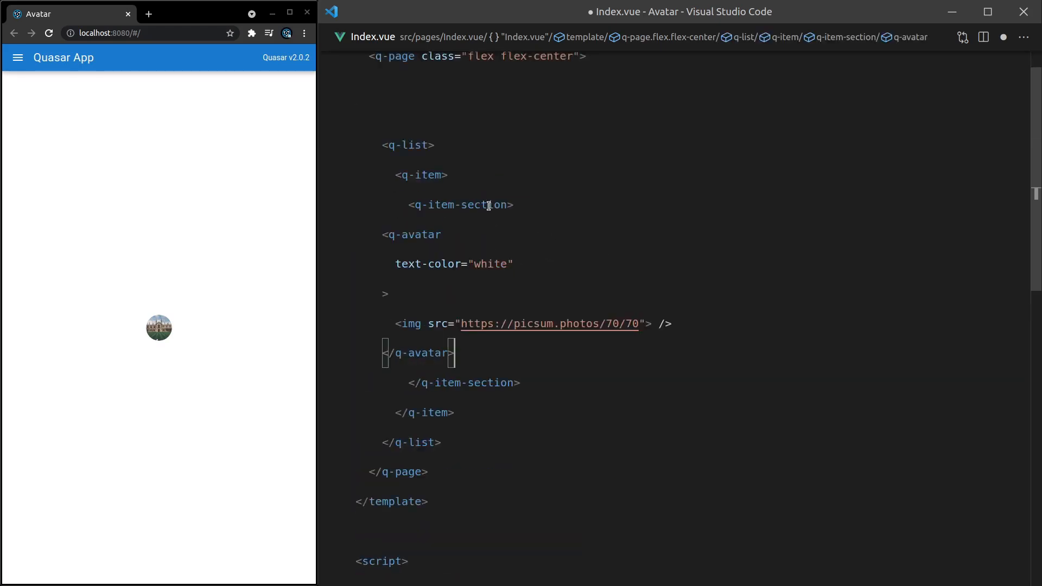
type("s")
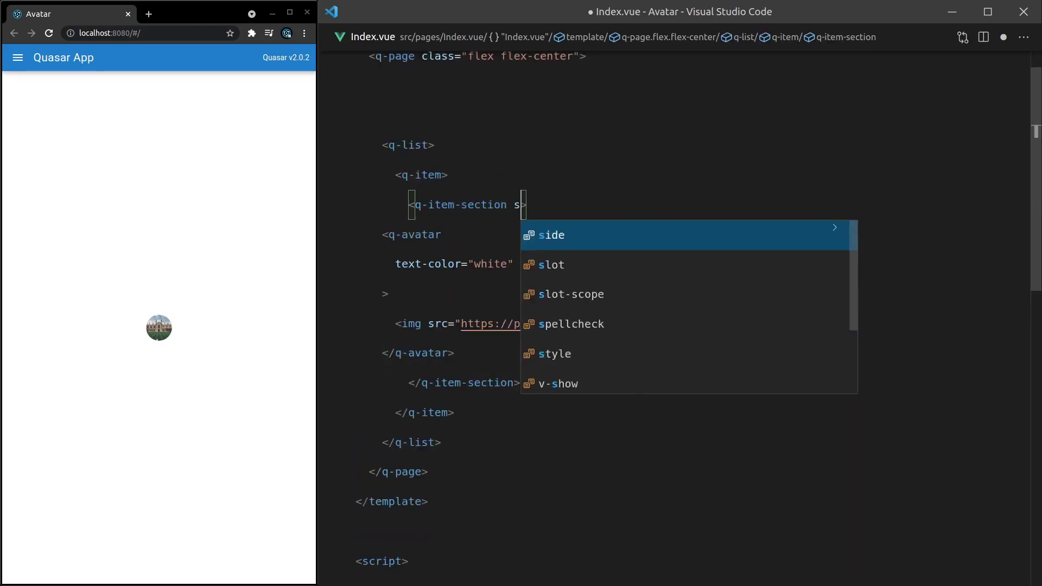
key("Tab")
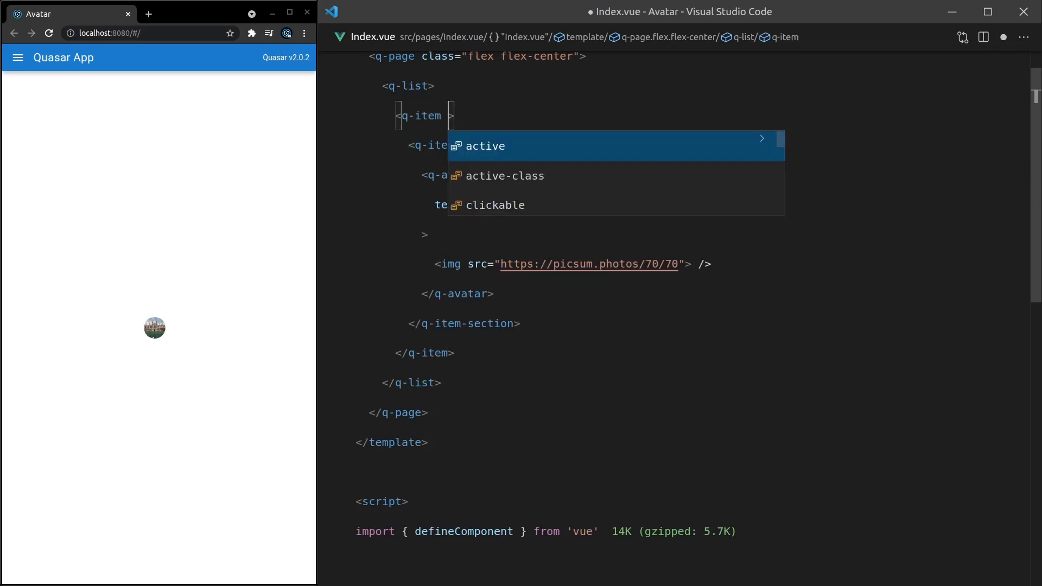
type("clickable")
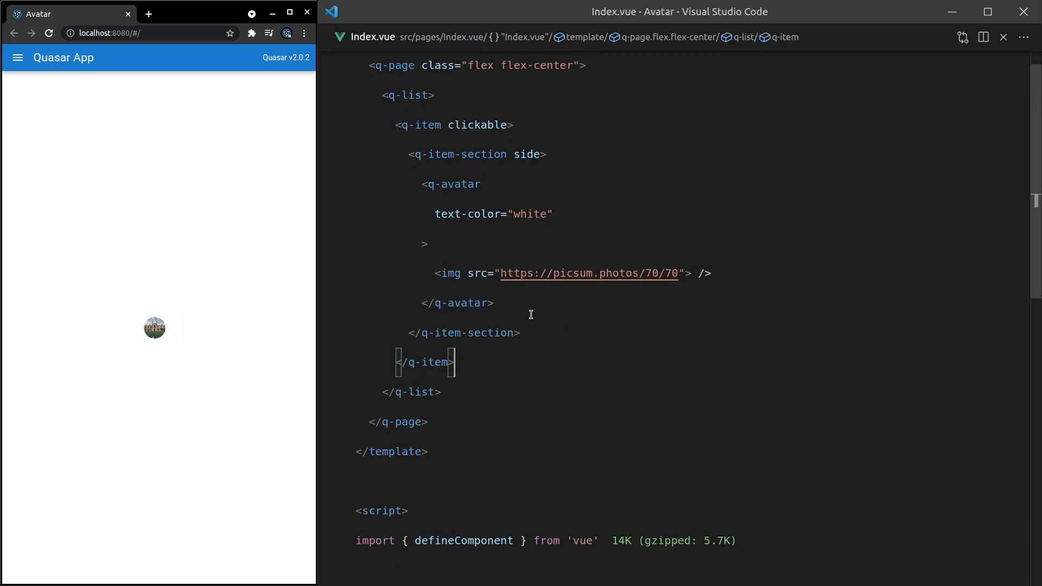
Step: Add a q-item-section with 'Luke Diebold' and a side q-item-section showing 12
key("Enter")
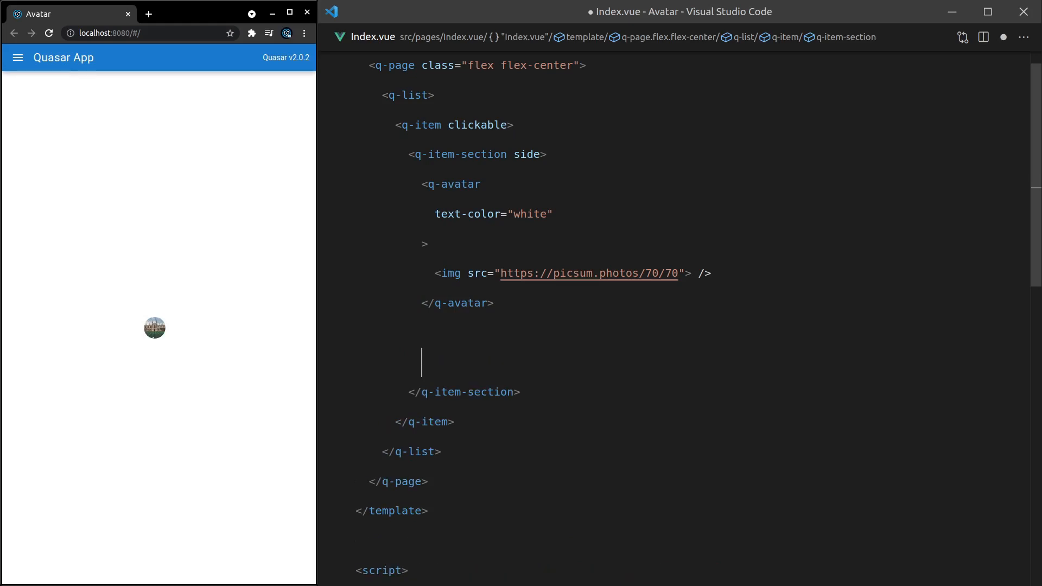
type("Luke Diebold")
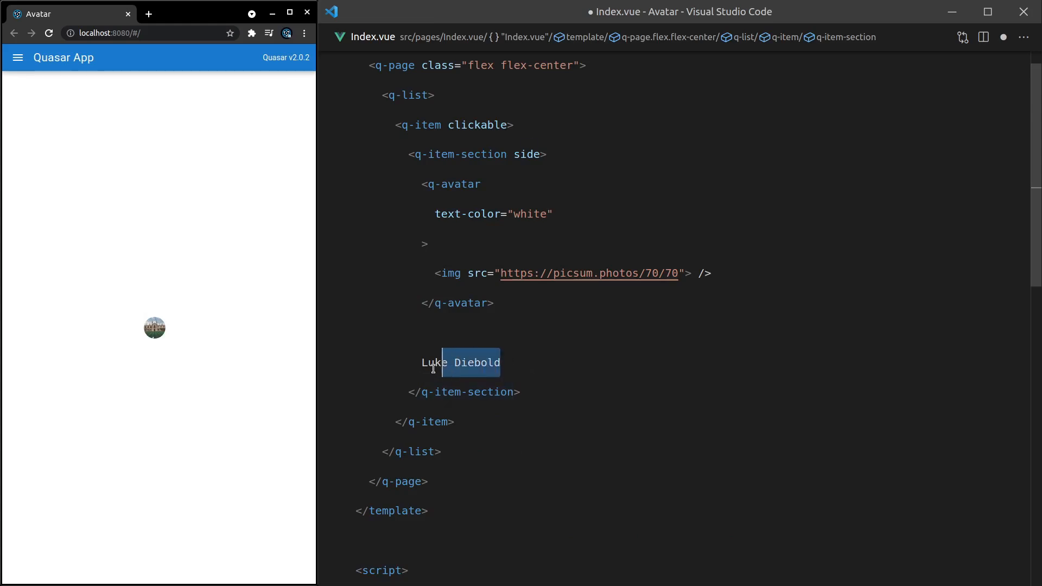
key("Delete")
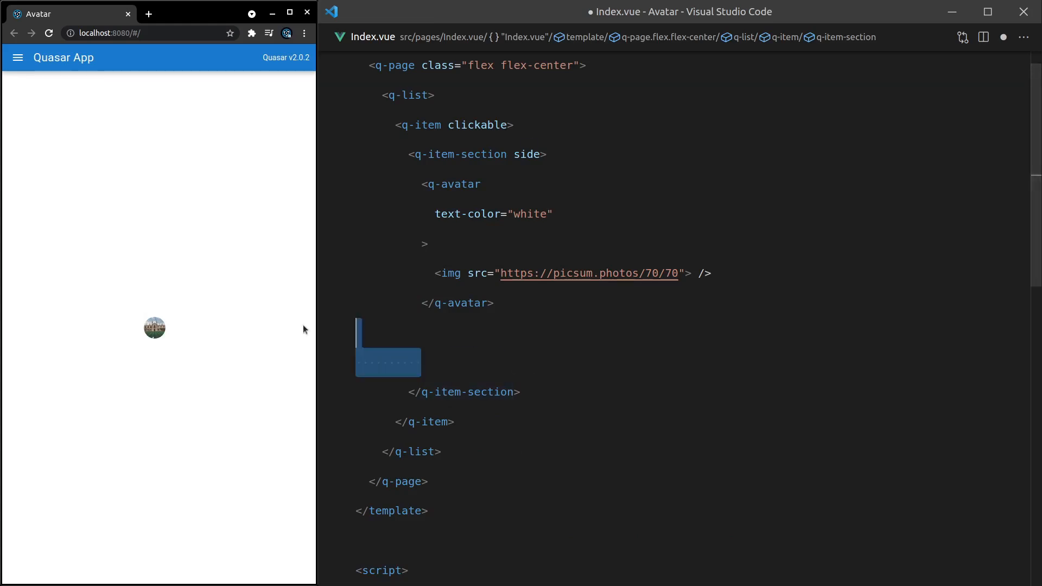
type("q-item-section>")
type("Luke Diebold")
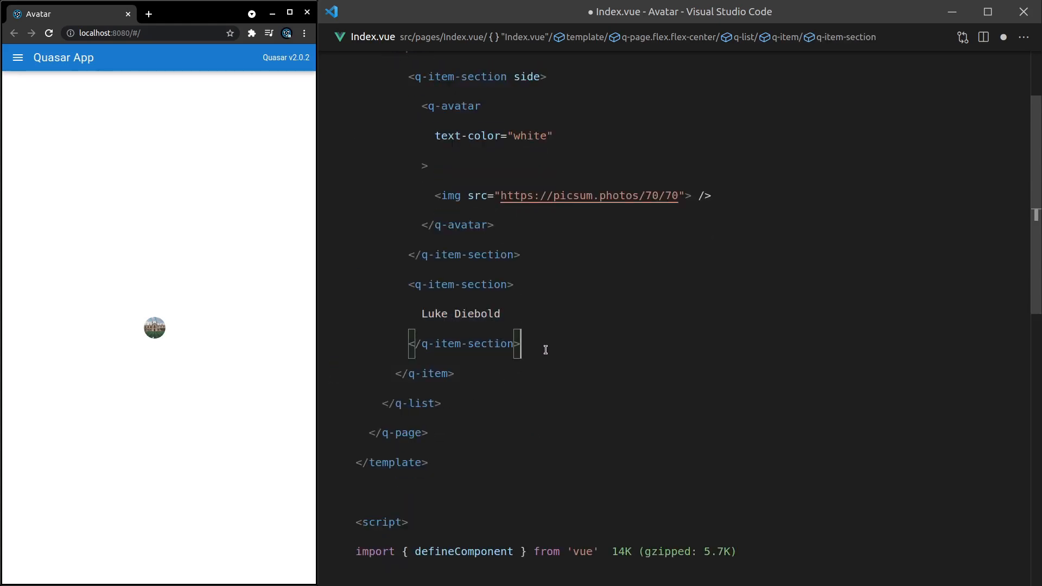
type("q-item-section>")
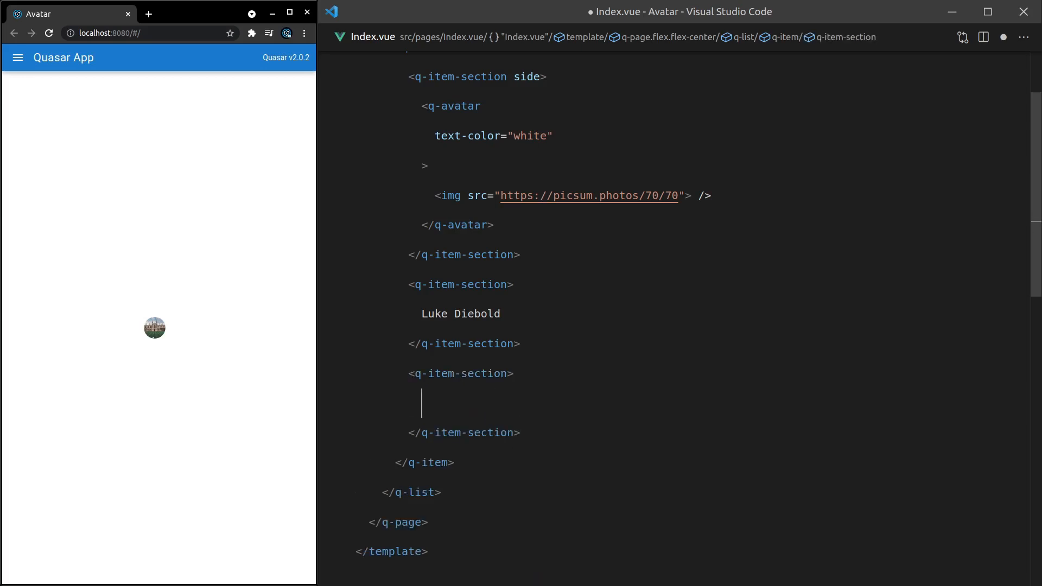
type("12")
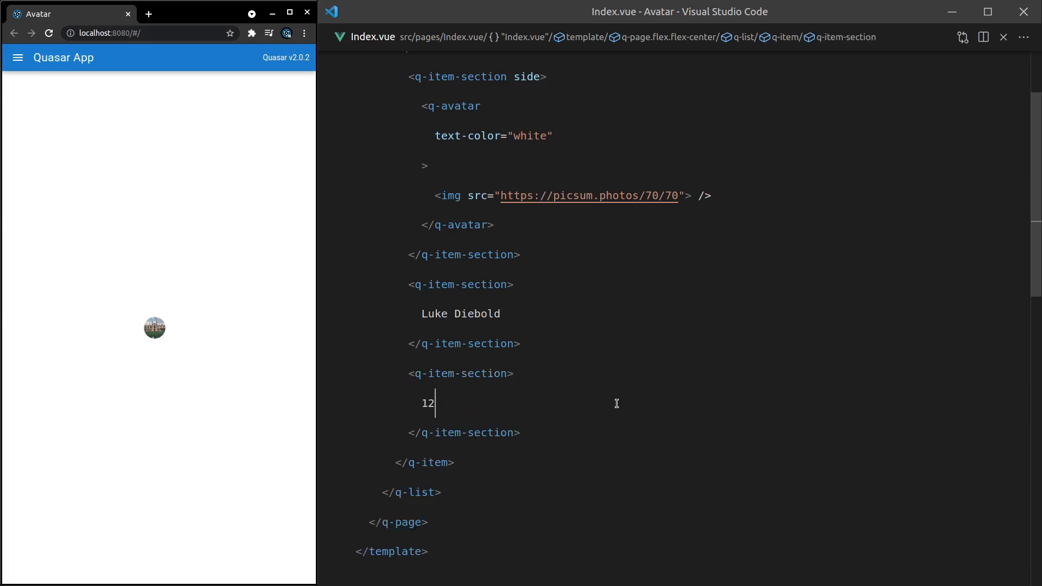
type("side")
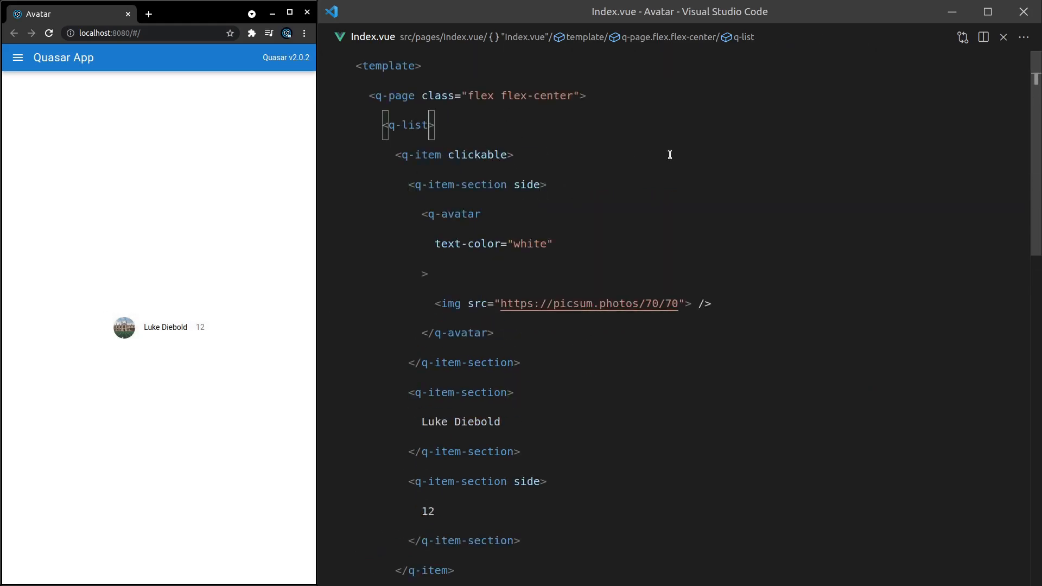
Step: Give q-list a width: 300 style, v-for="i in 15" and :key="i", then view the repeats
type("style=\"\"")
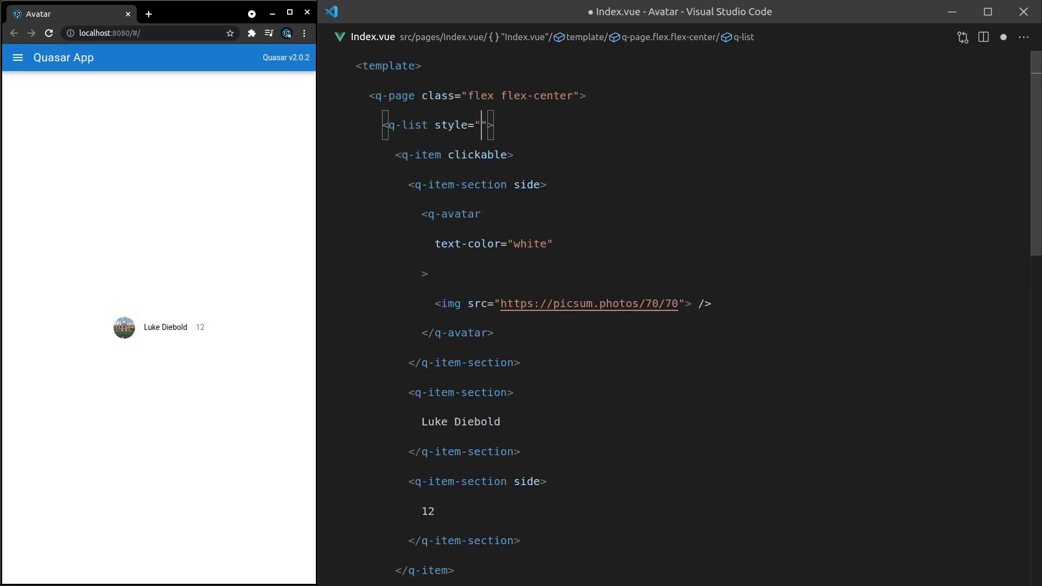
type("width: 300px;")
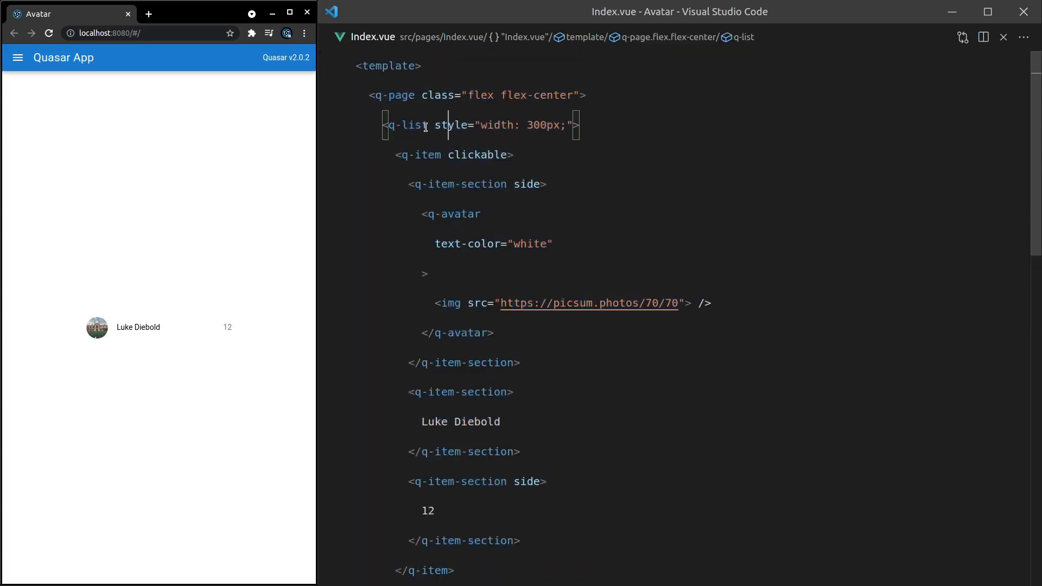
type("v-for=\"")
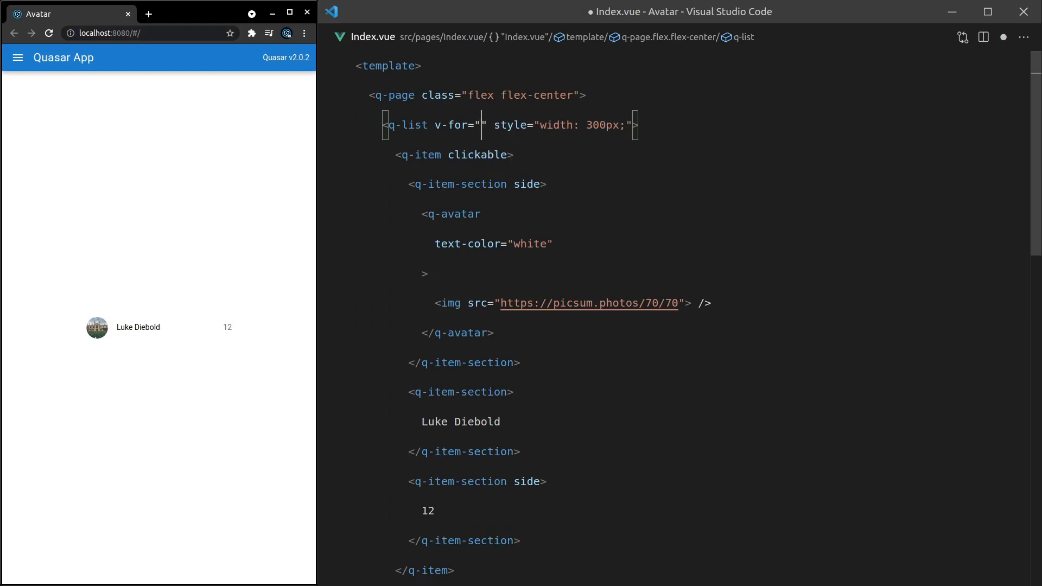
type("i in 15")
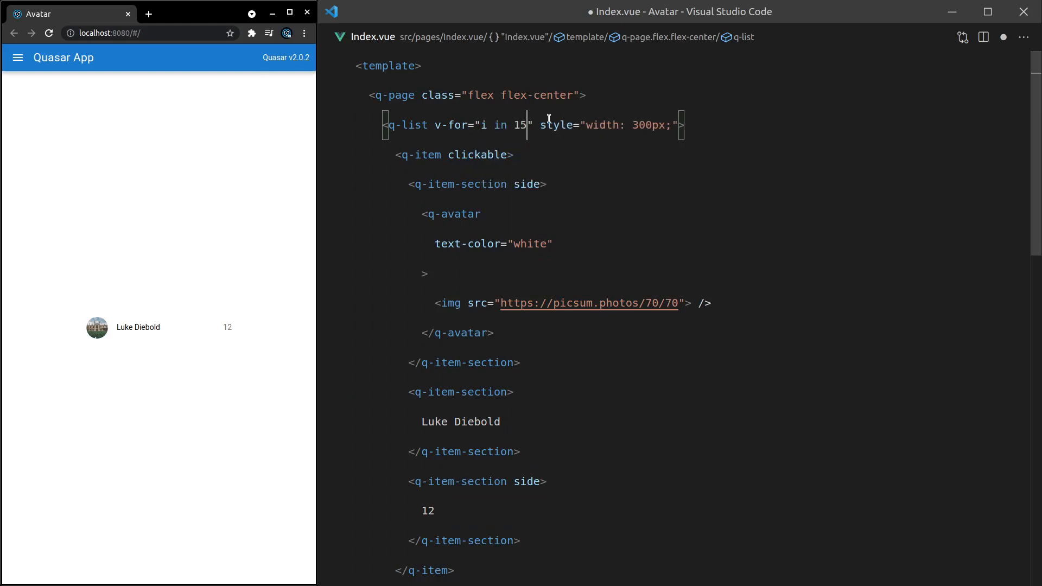
type(":key=\"i")
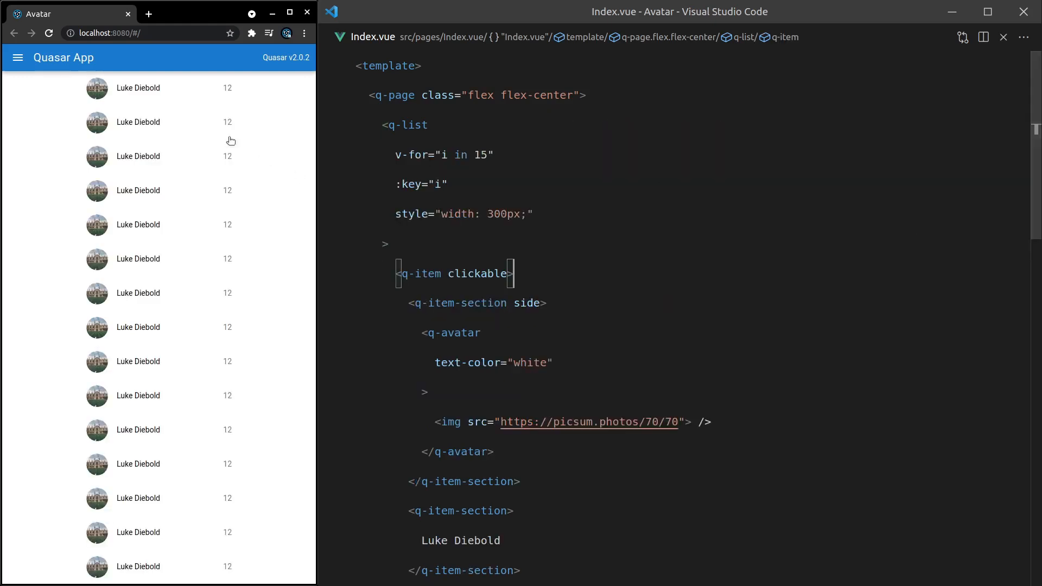
mouse_move(136, 236)
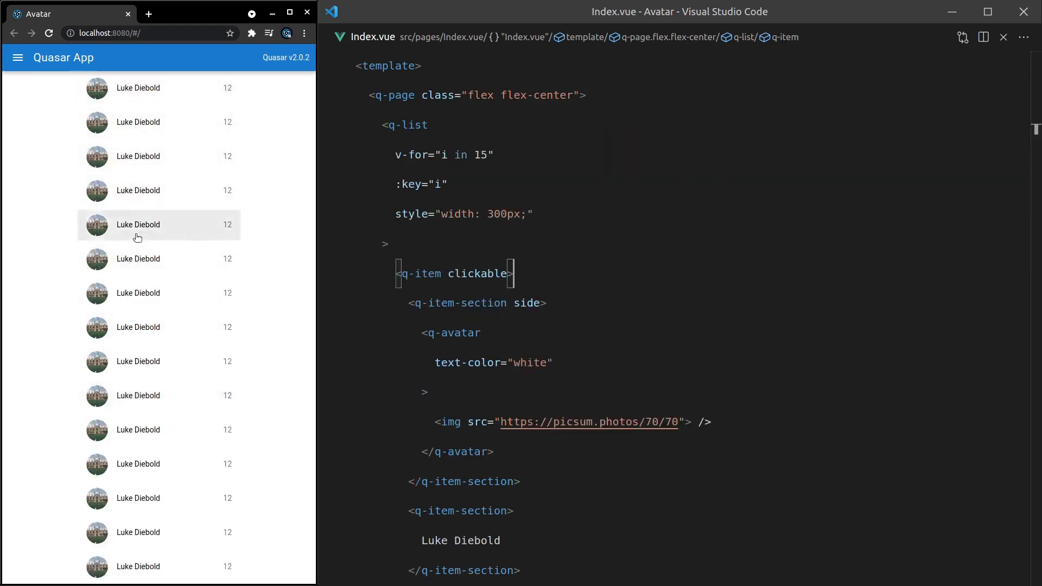
mouse_move(208, 447)
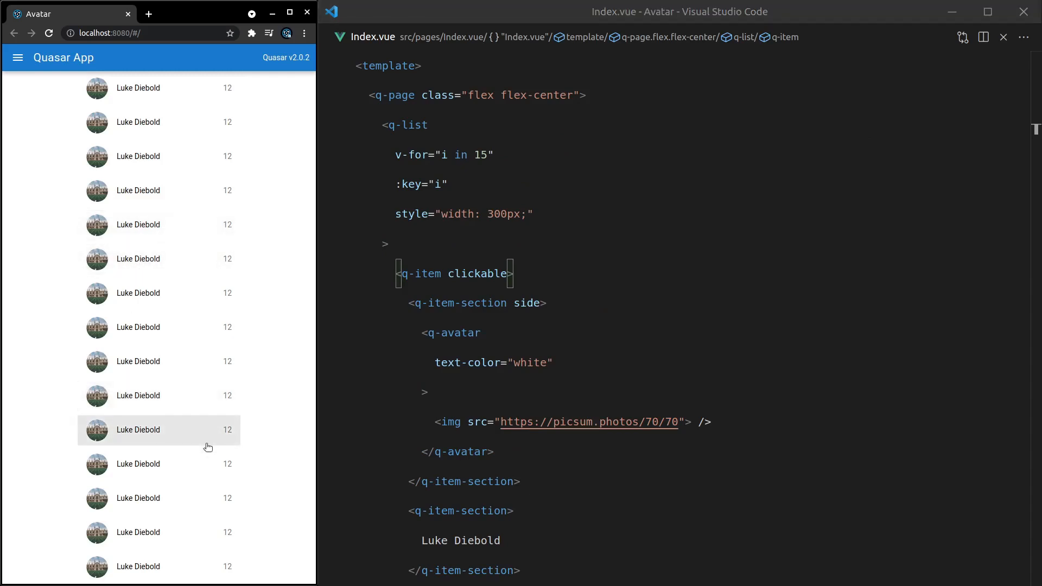
scroll("down", 3)
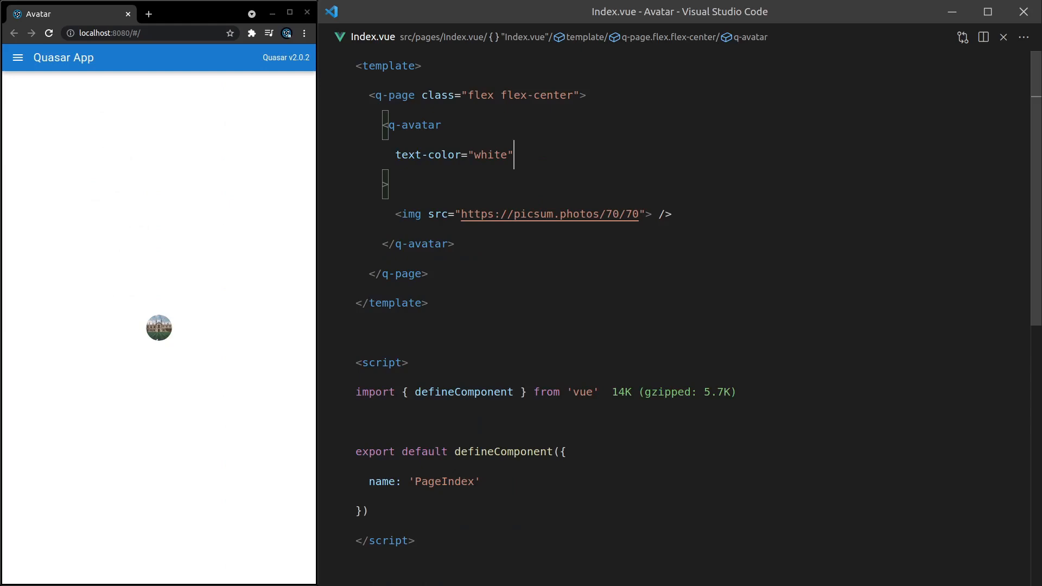
mouse_move(641, 158)
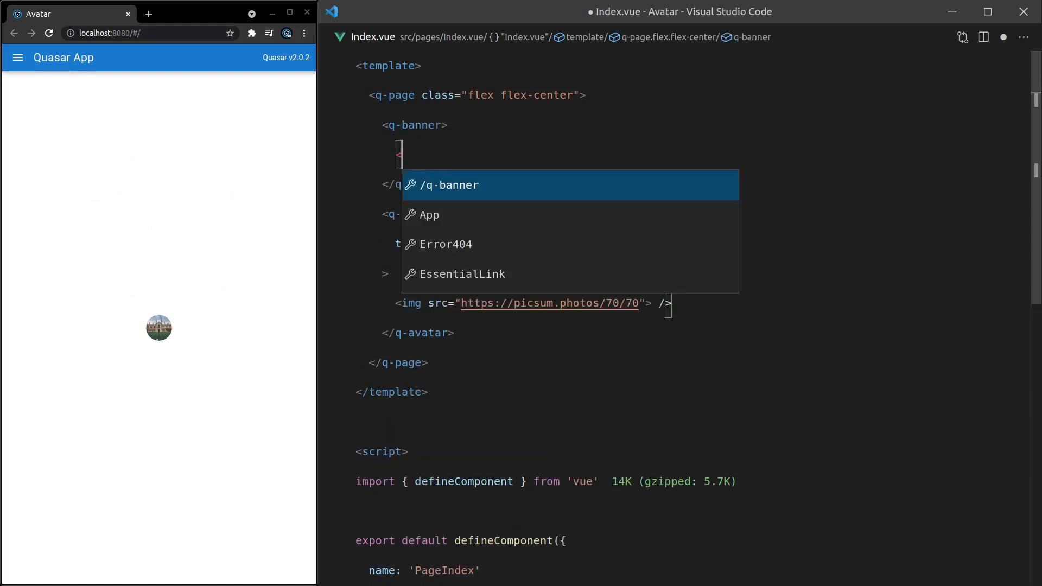
Step: Wrap q-avatar in a q-banner's #avatar template and give q-page padding
type("template >")
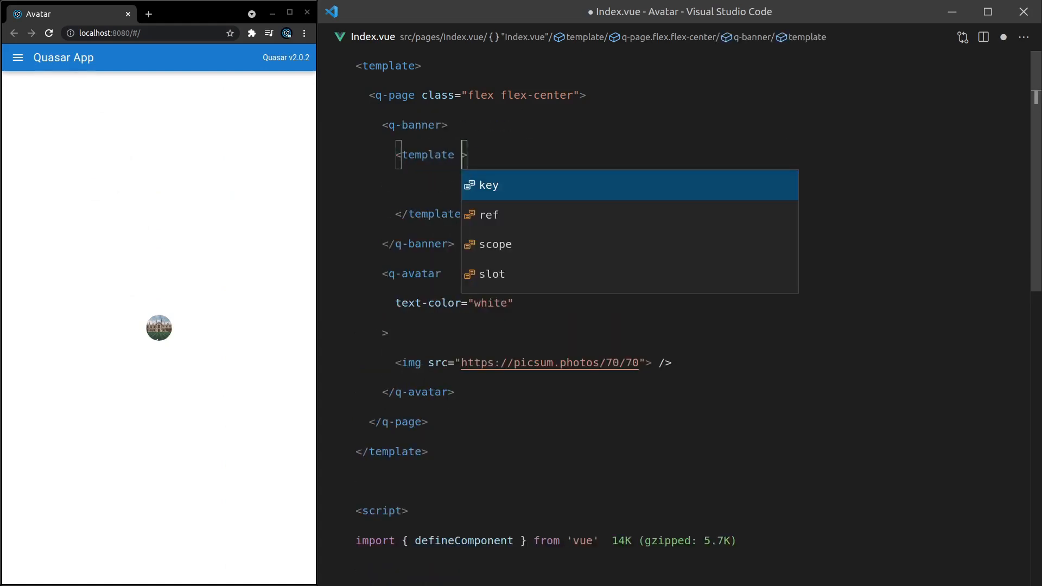
type("#avatar")
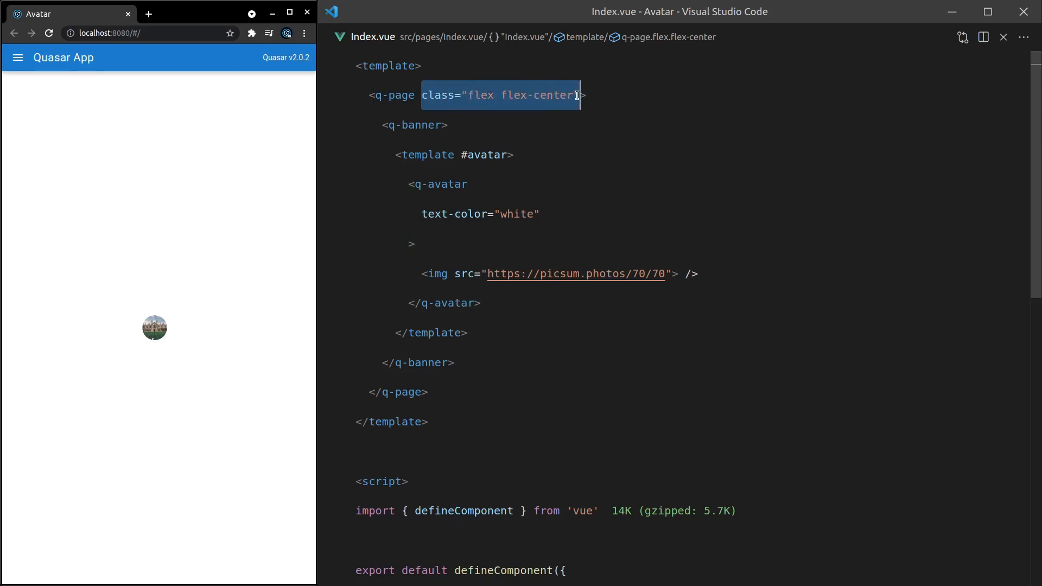
type("padding>")
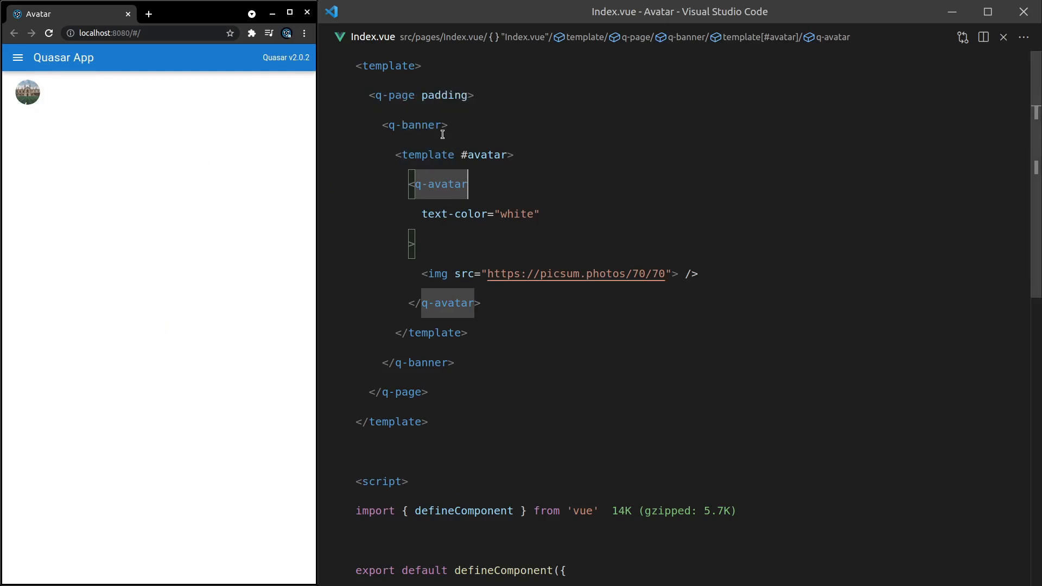
Step: Give q-banner class="bg-blue" and the rounded attribute
type("class=\"\"")
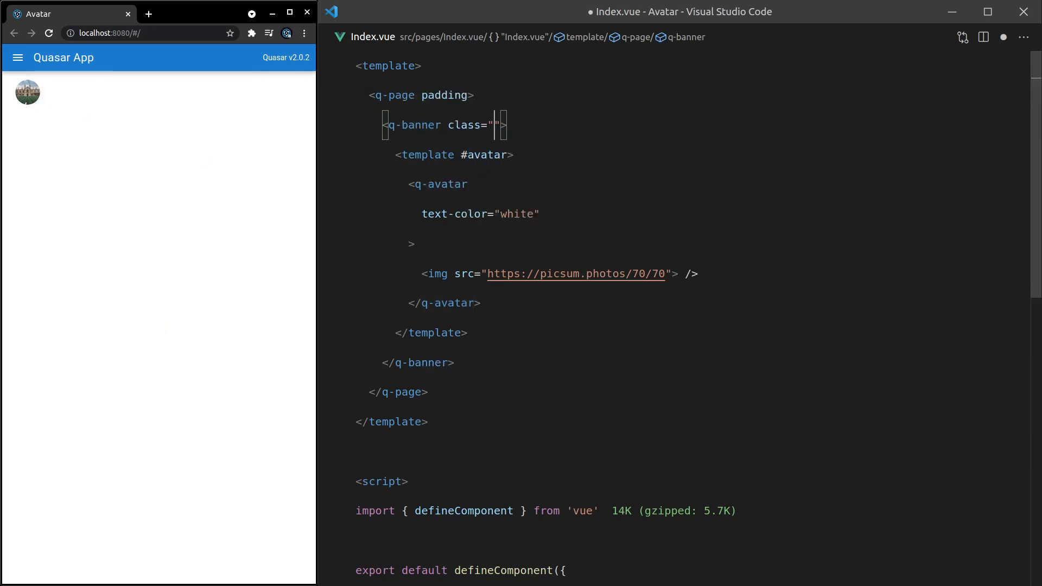
type("bg-")
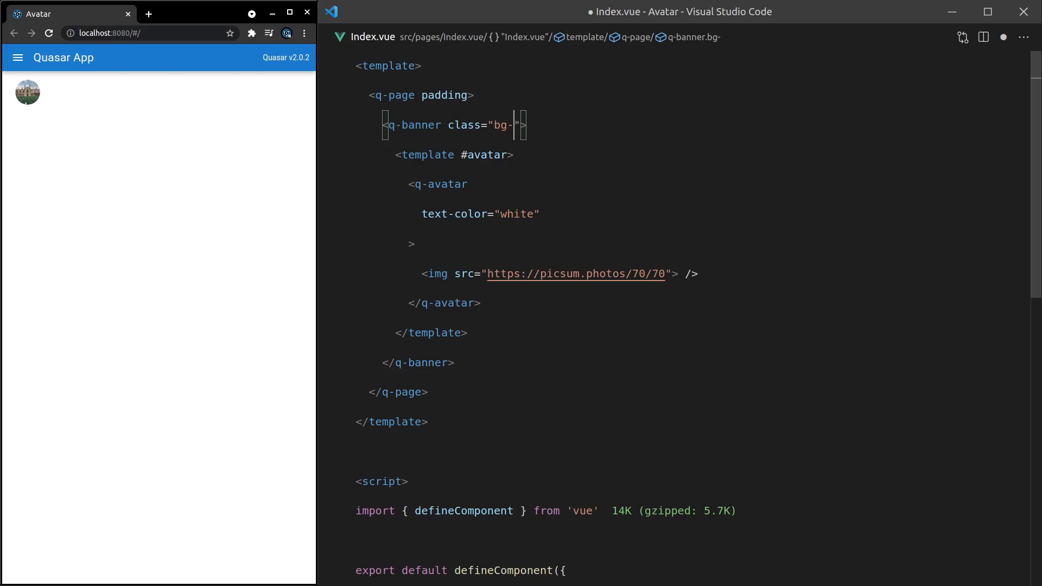
type("blue")
type("rounded")
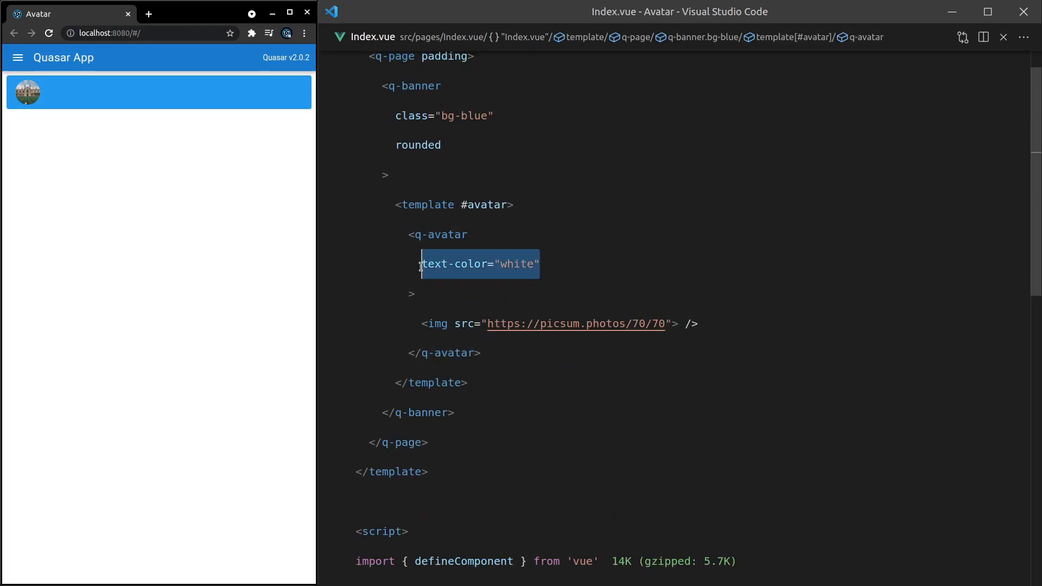
Step: Replace the avatar's photo with icon="wifi" and color="white"
type("icon=\"\"")
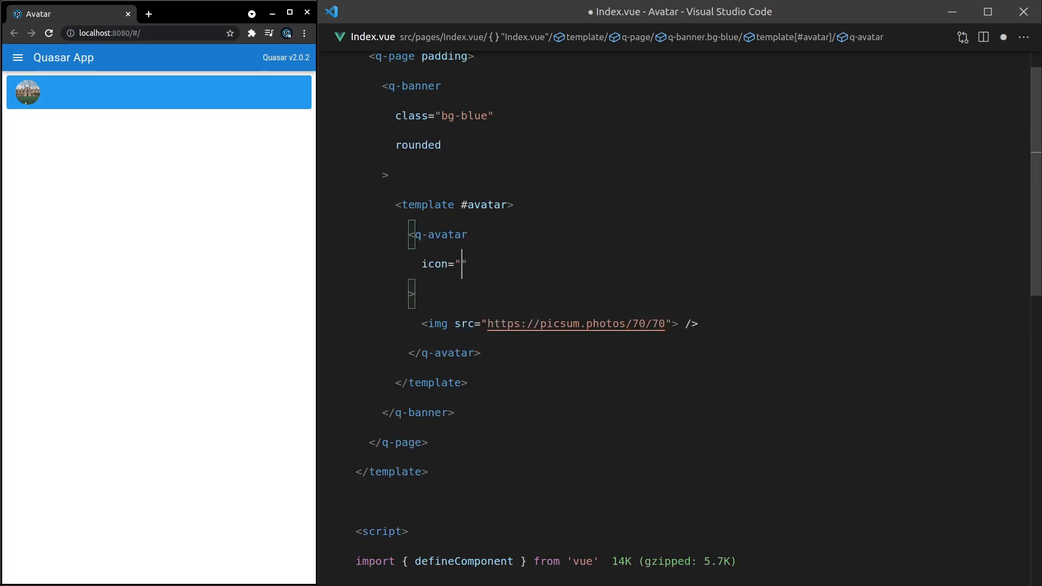
type("wifi")
left_click(429, 293)
type("/")
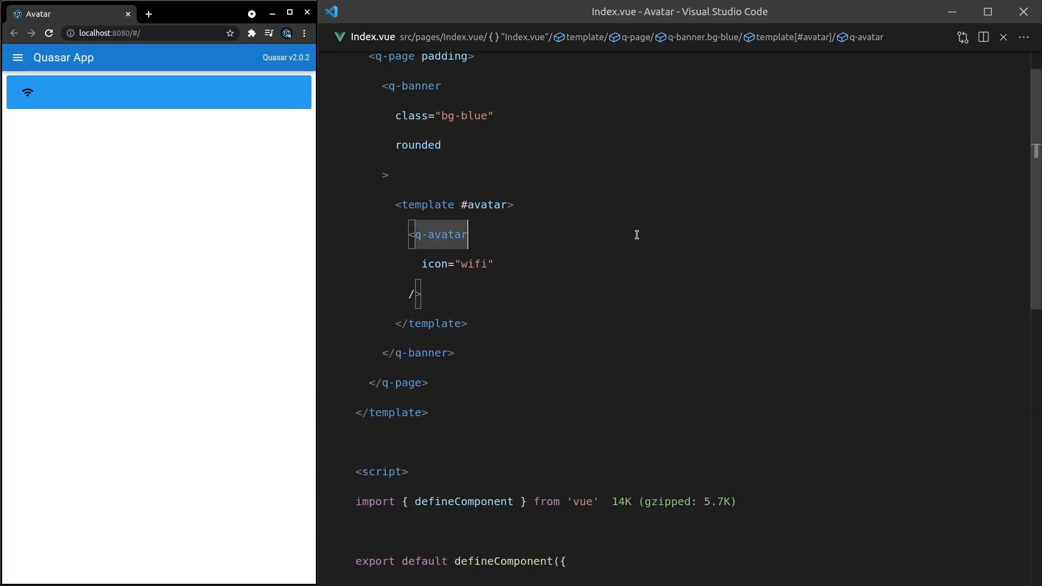
type("color=\"white")
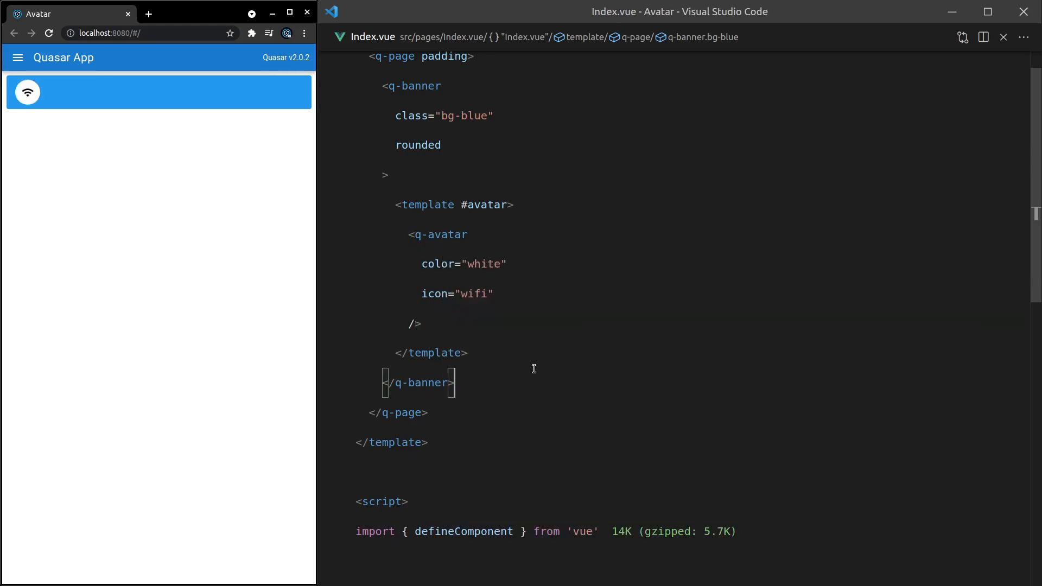
Step: Add 'Your wifi is connected!' in text-white and make the avatar's wifi icon text-color="blue"
key("Enter")
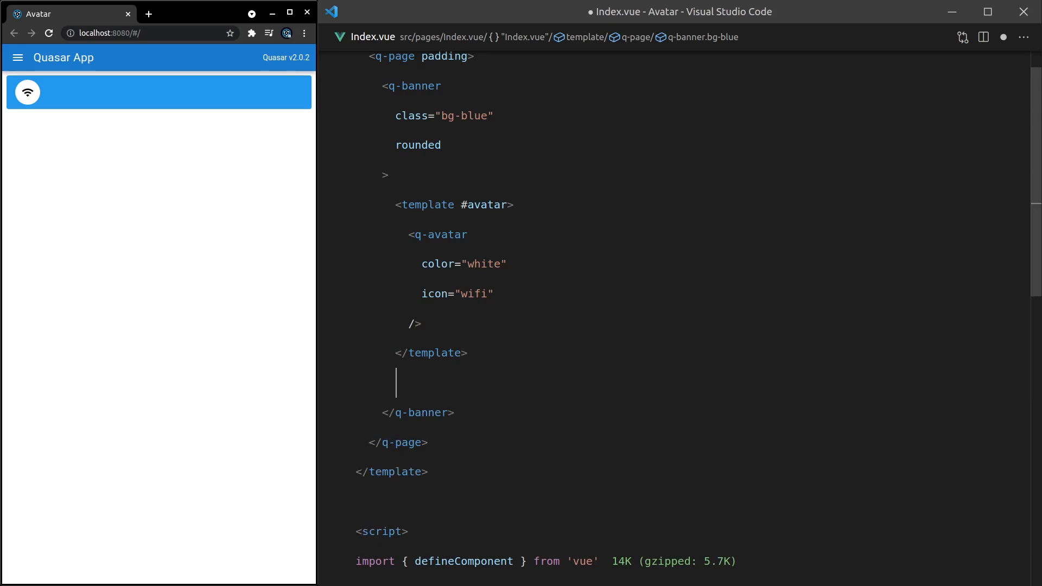
type("Your wifi is connected!")
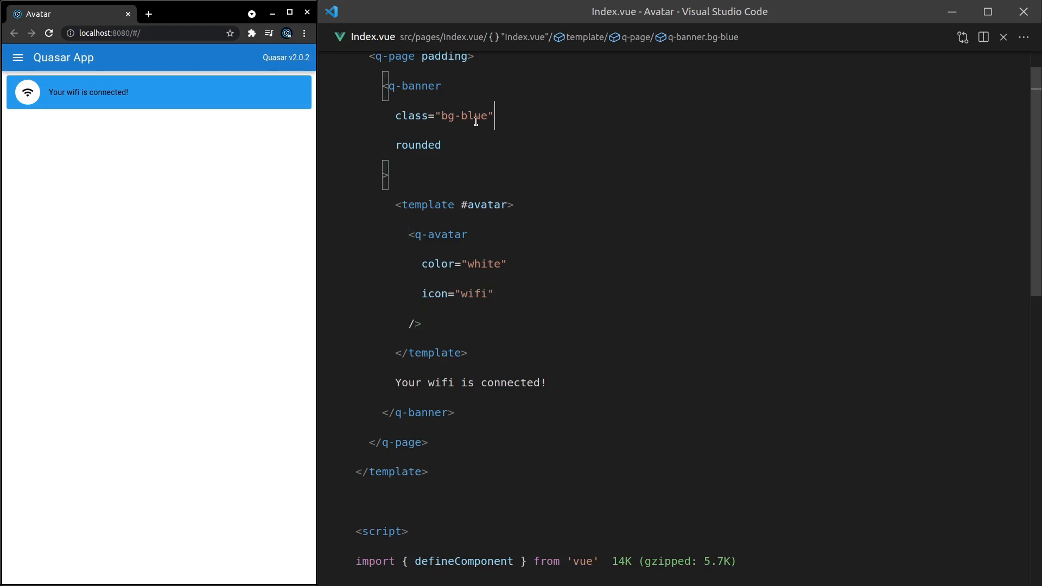
type("text-whi")
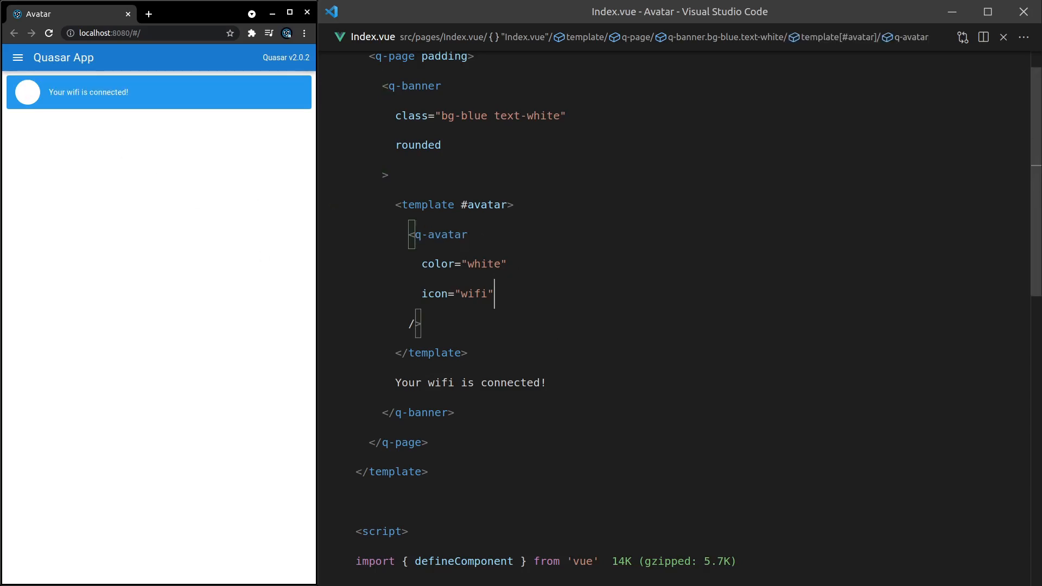
type("text-color=\"")
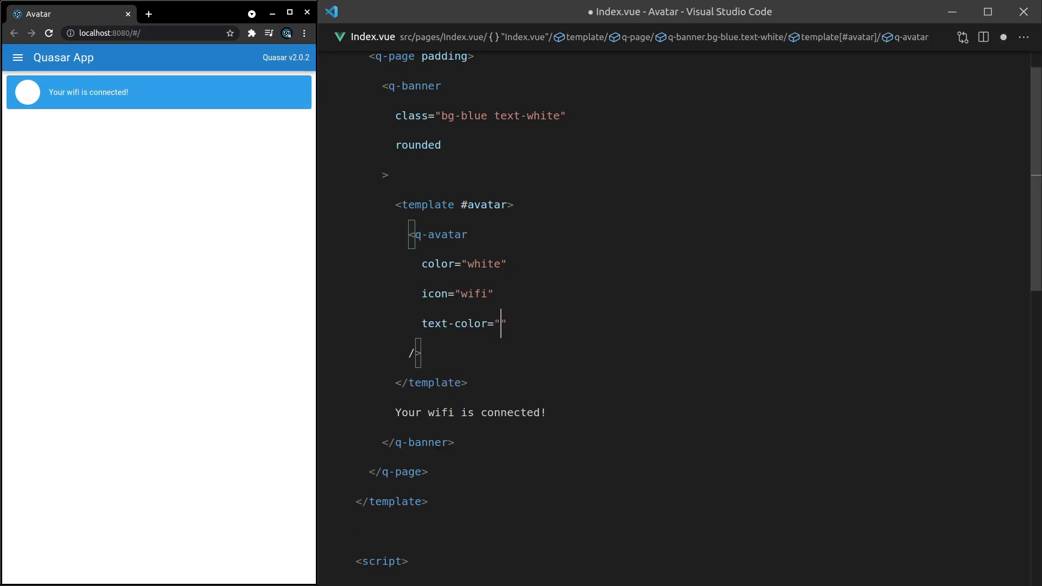
type("blue")
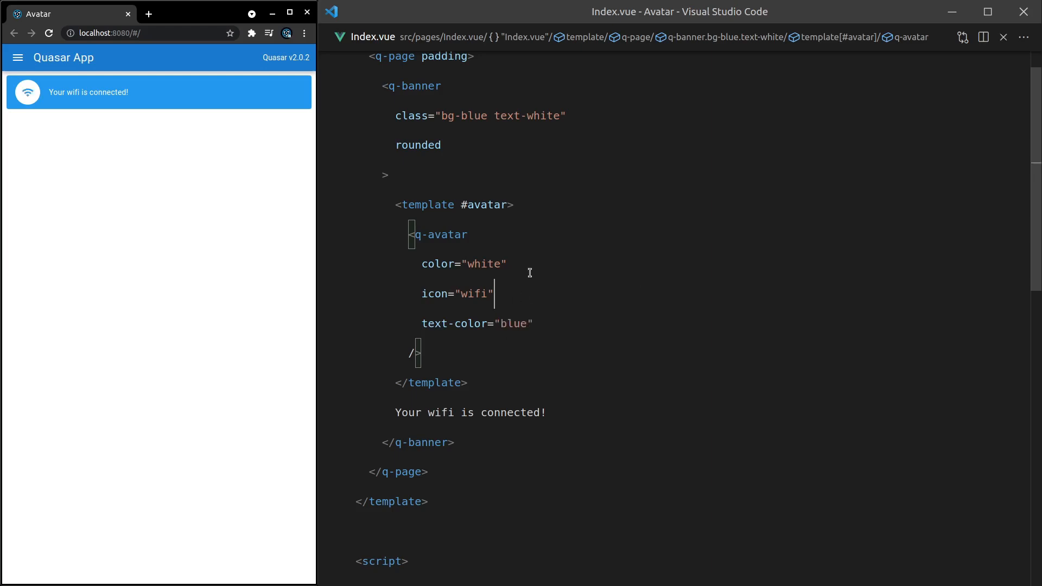
left_click(508, 264)
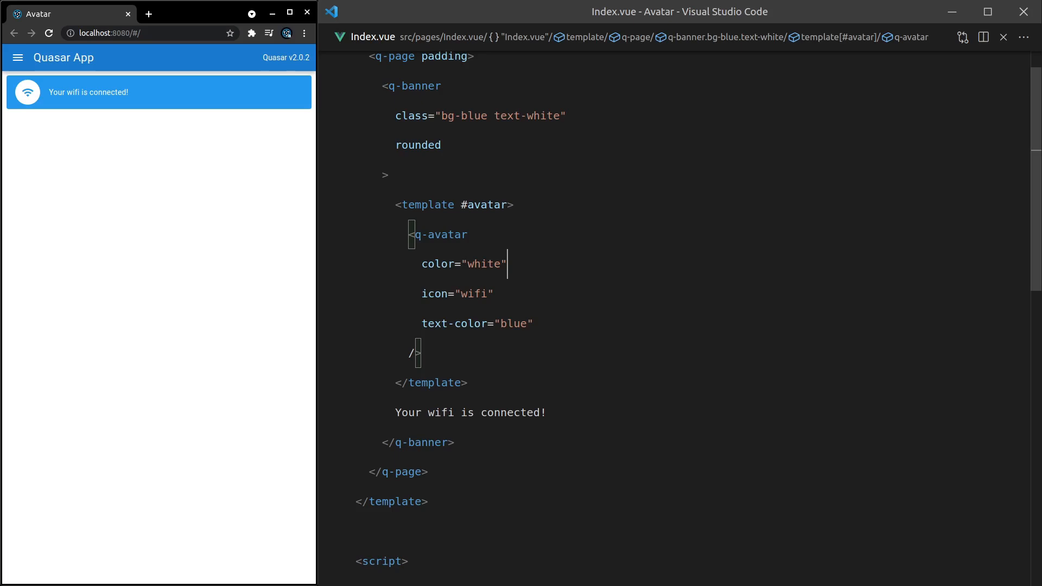
mouse_move(33, 83)
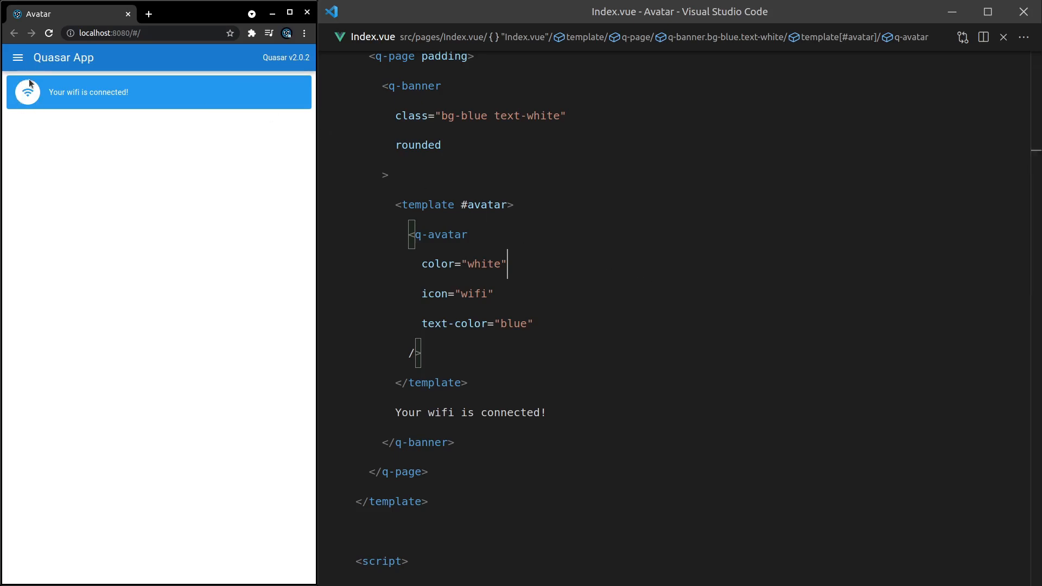
mouse_move(24, 107)
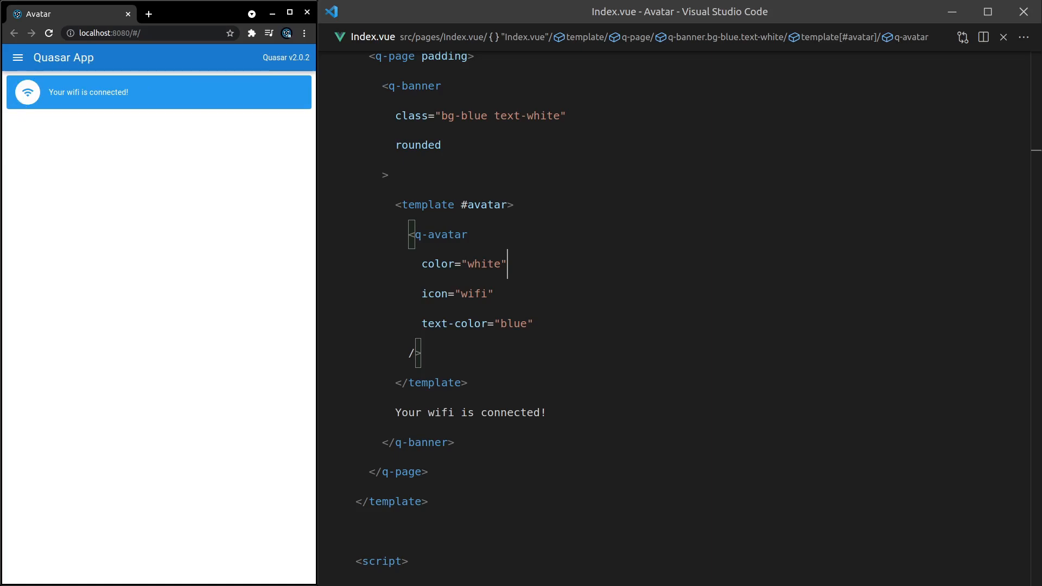
left_click(534, 324)
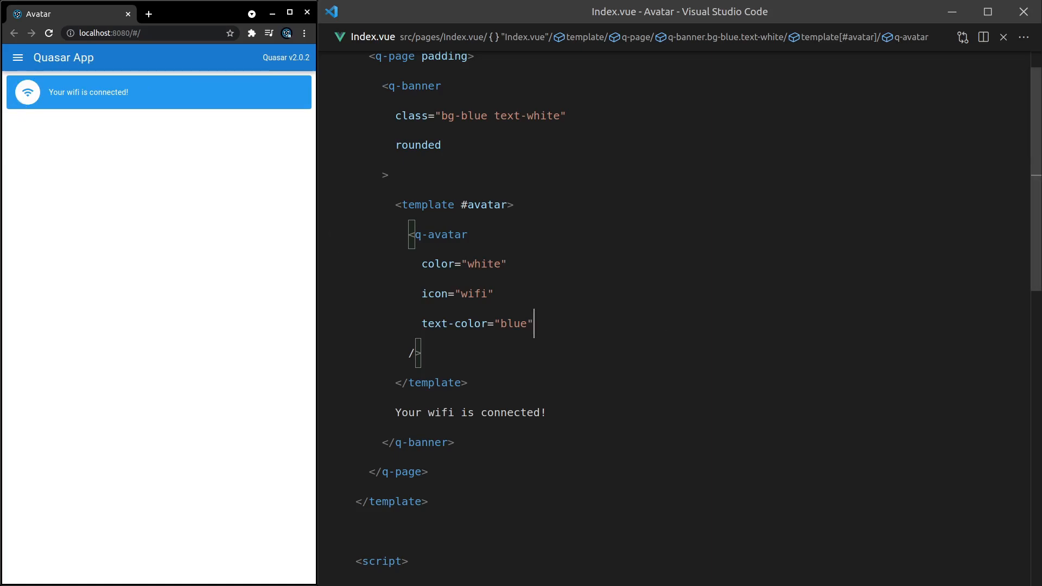